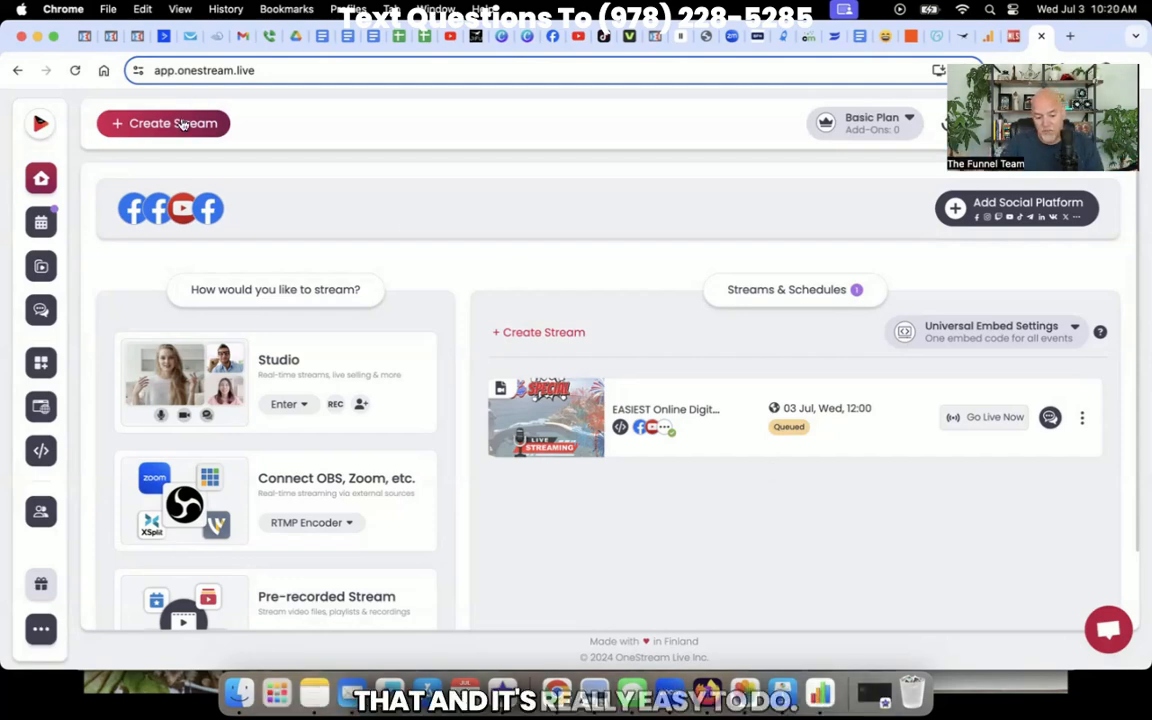
Step: Start creating a new stream from the dashboard's Create Stream button
click(164, 124)
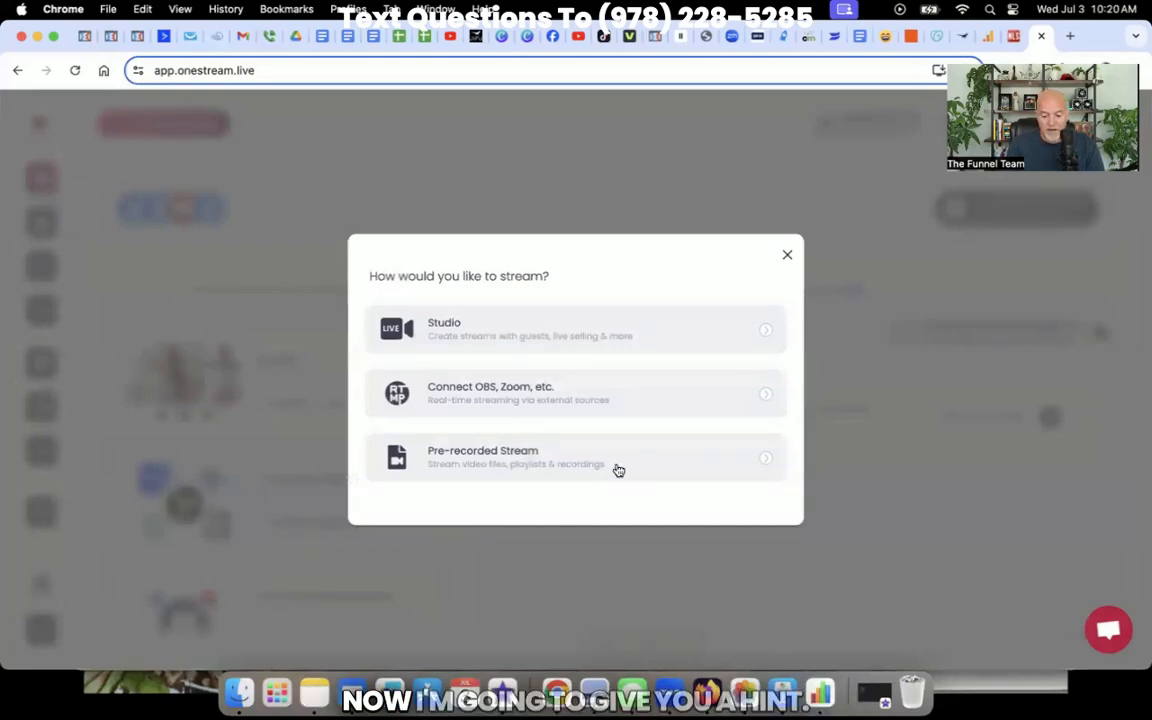
mouse_move(552, 448)
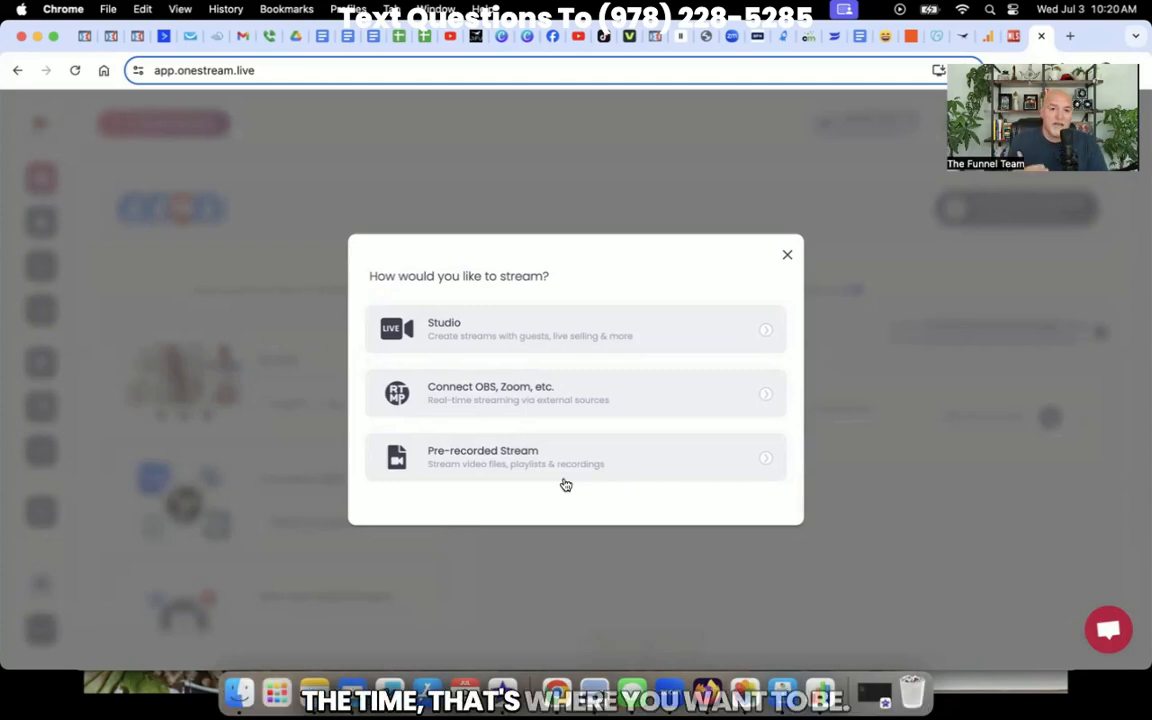
mouse_move(556, 470)
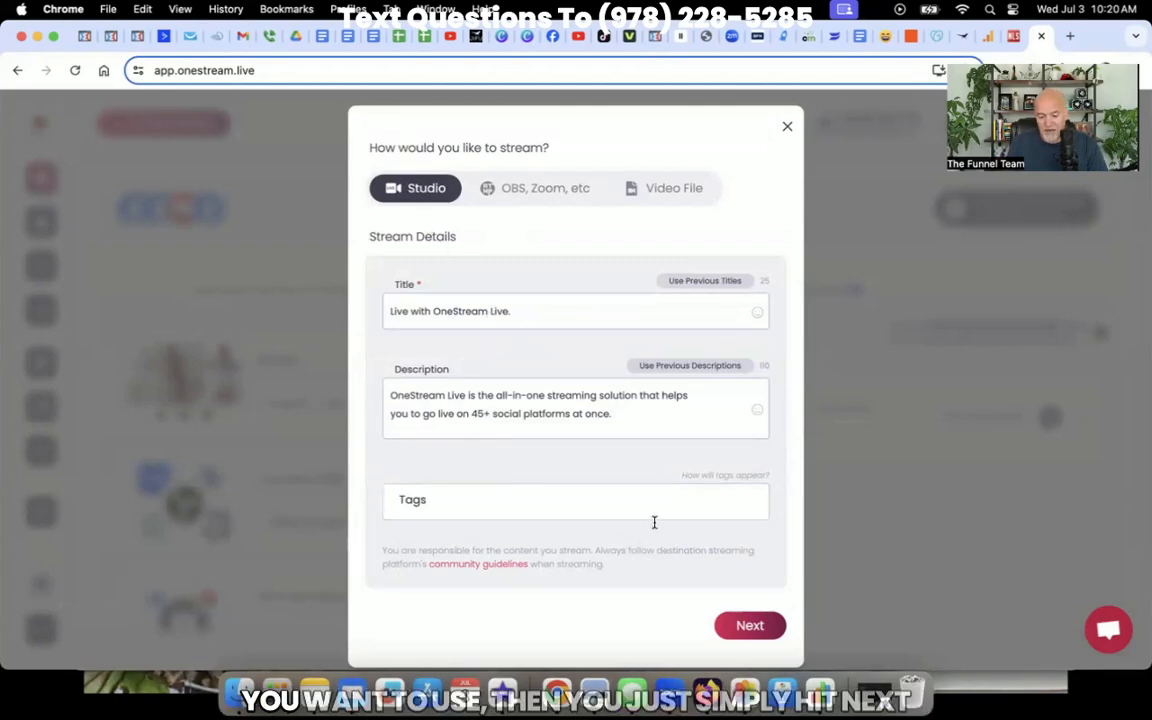
Step: Move to destinations, attempt entering the studio, and dismiss the embed-only warning to pick a platform
click(748, 624)
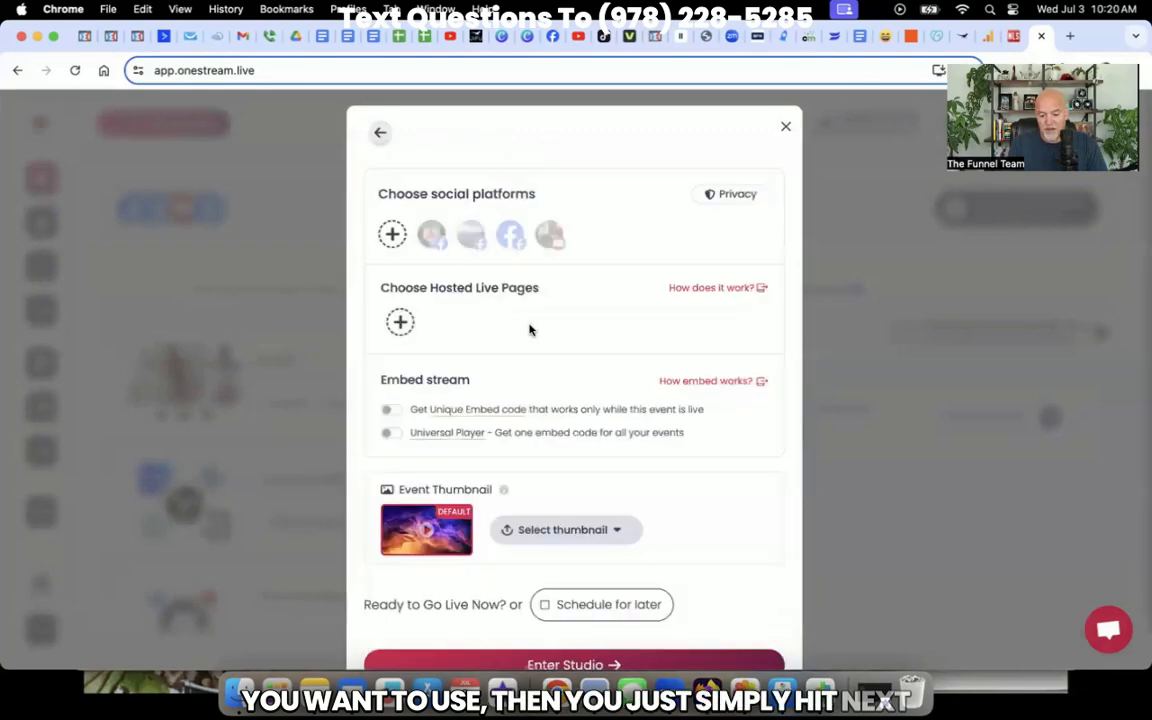
scroll(down, 3)
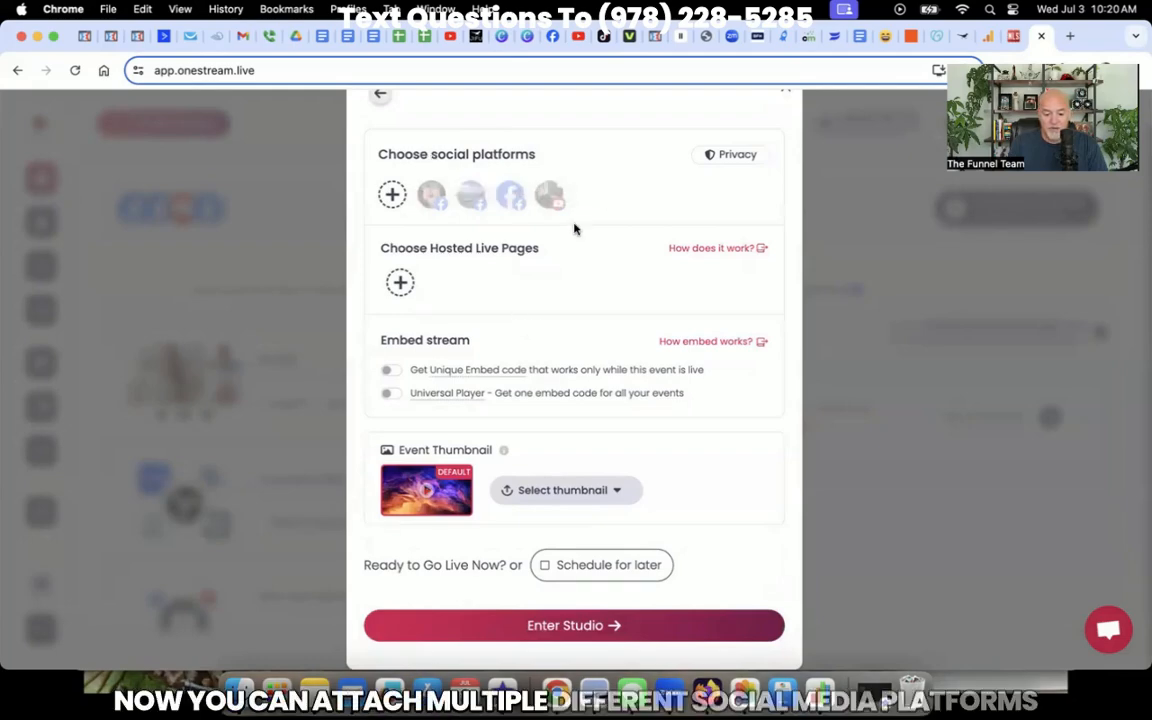
mouse_move(564, 244)
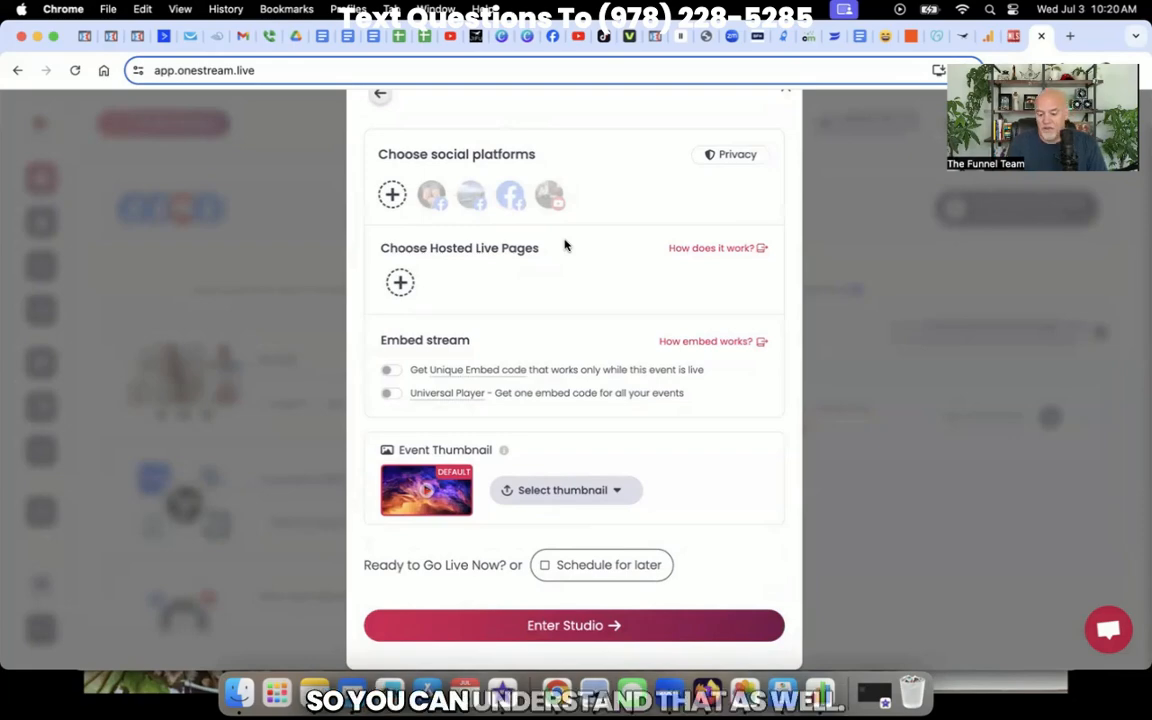
mouse_move(482, 502)
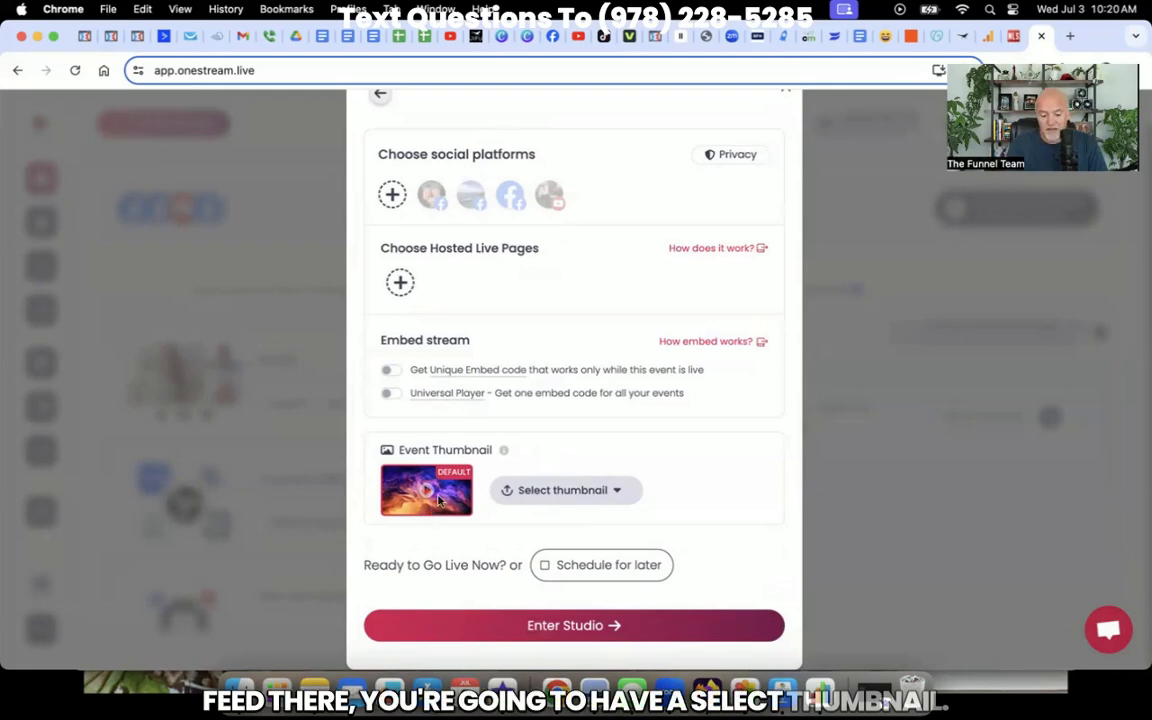
mouse_move(550, 478)
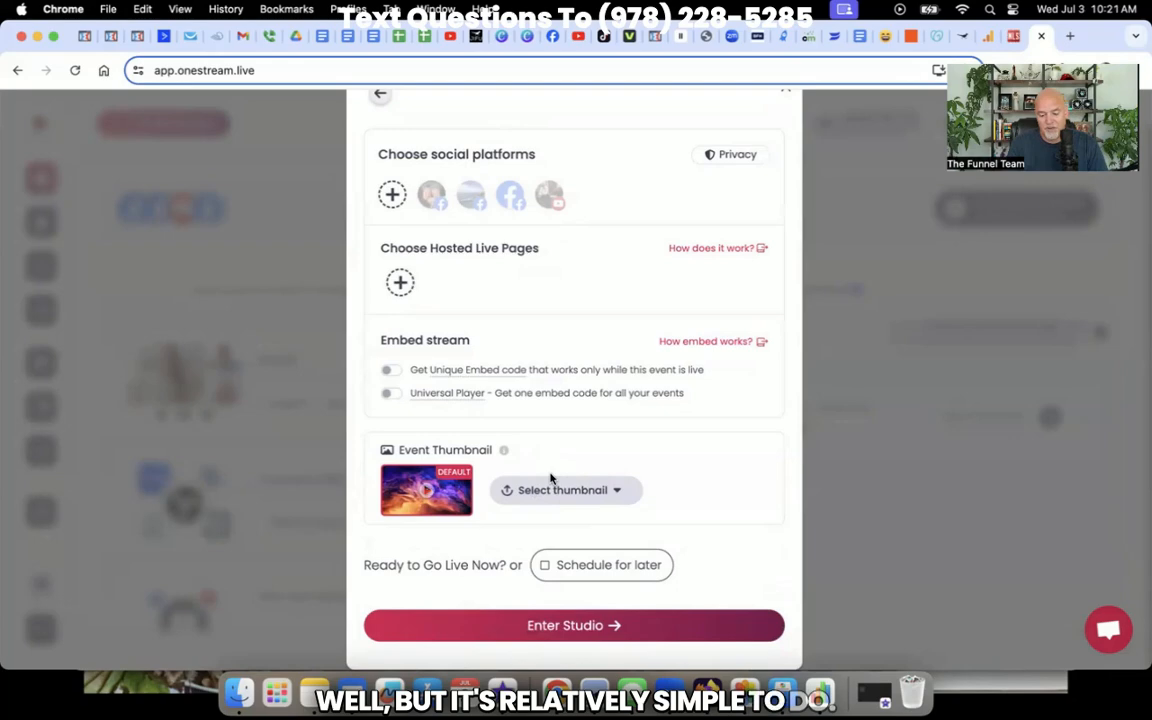
mouse_move(572, 624)
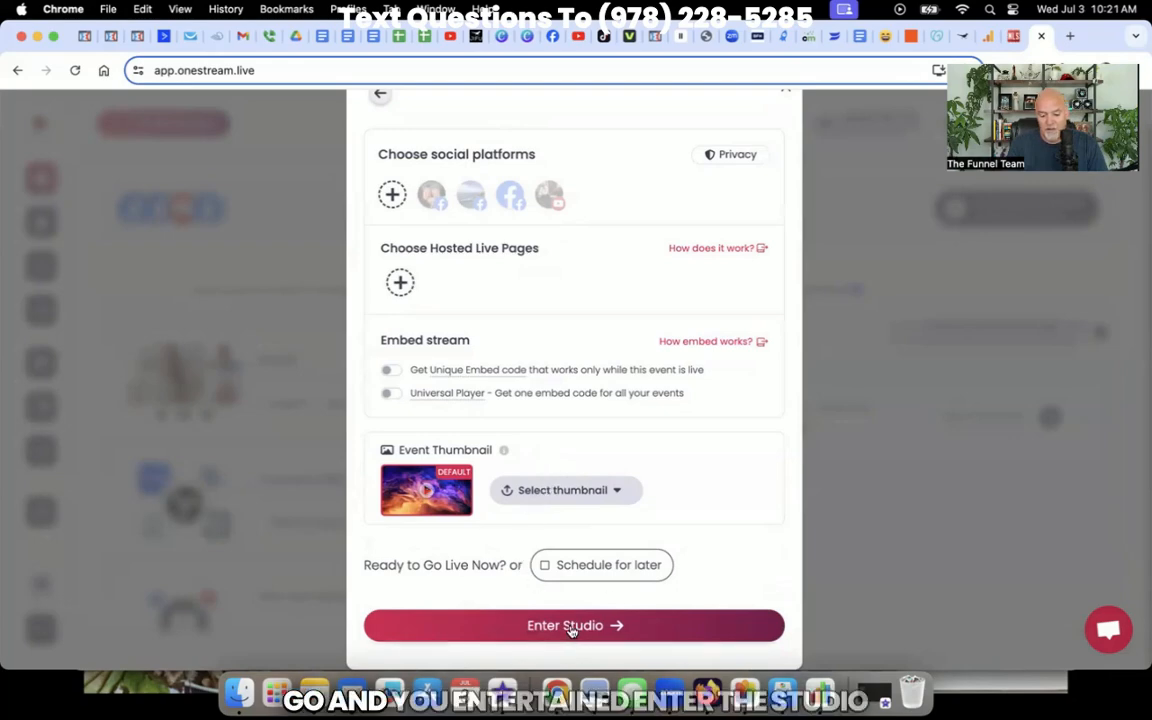
click(574, 624)
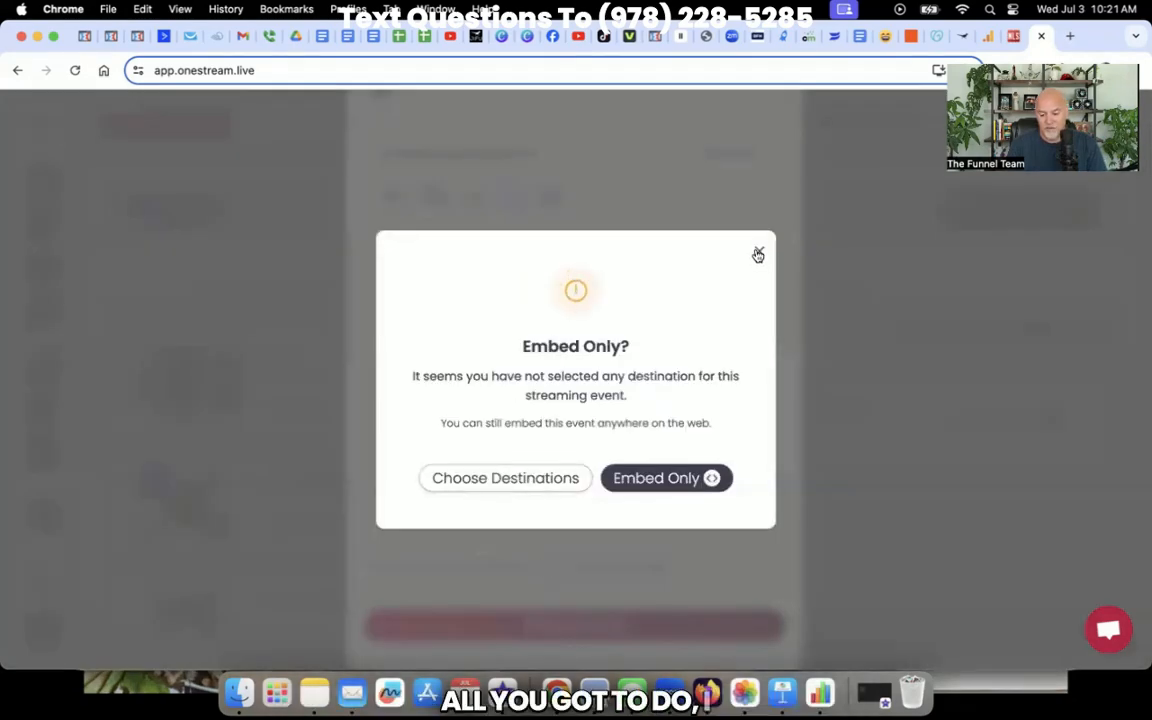
click(504, 478)
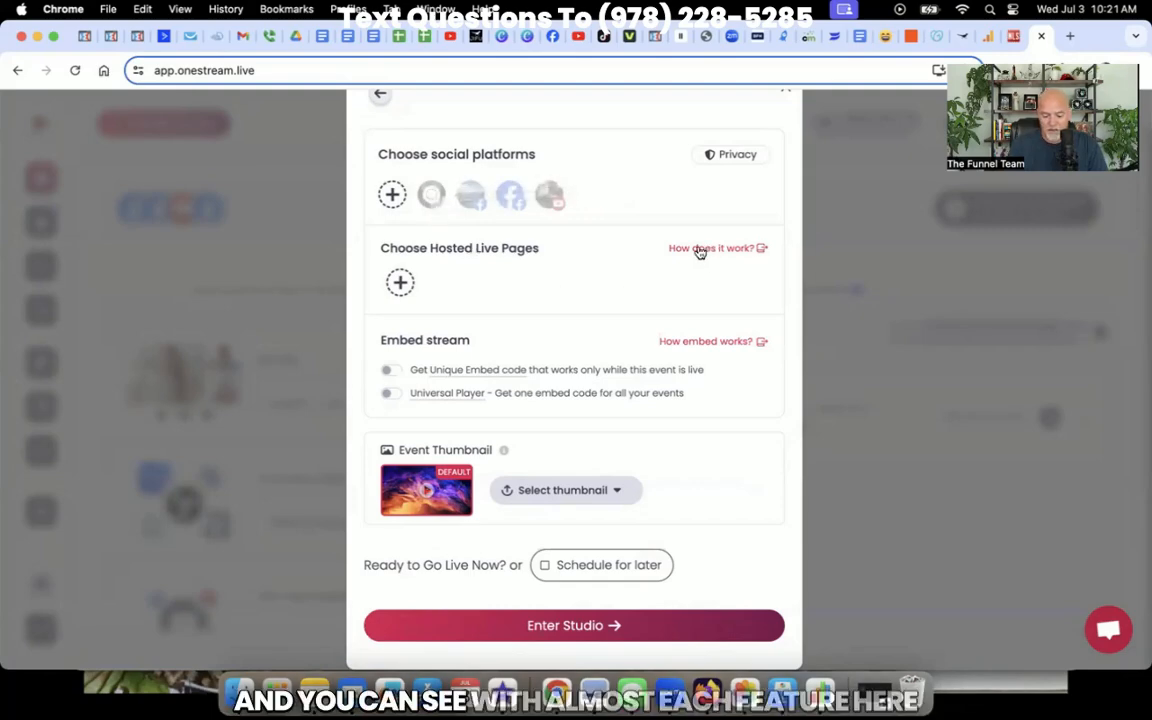
mouse_move(558, 268)
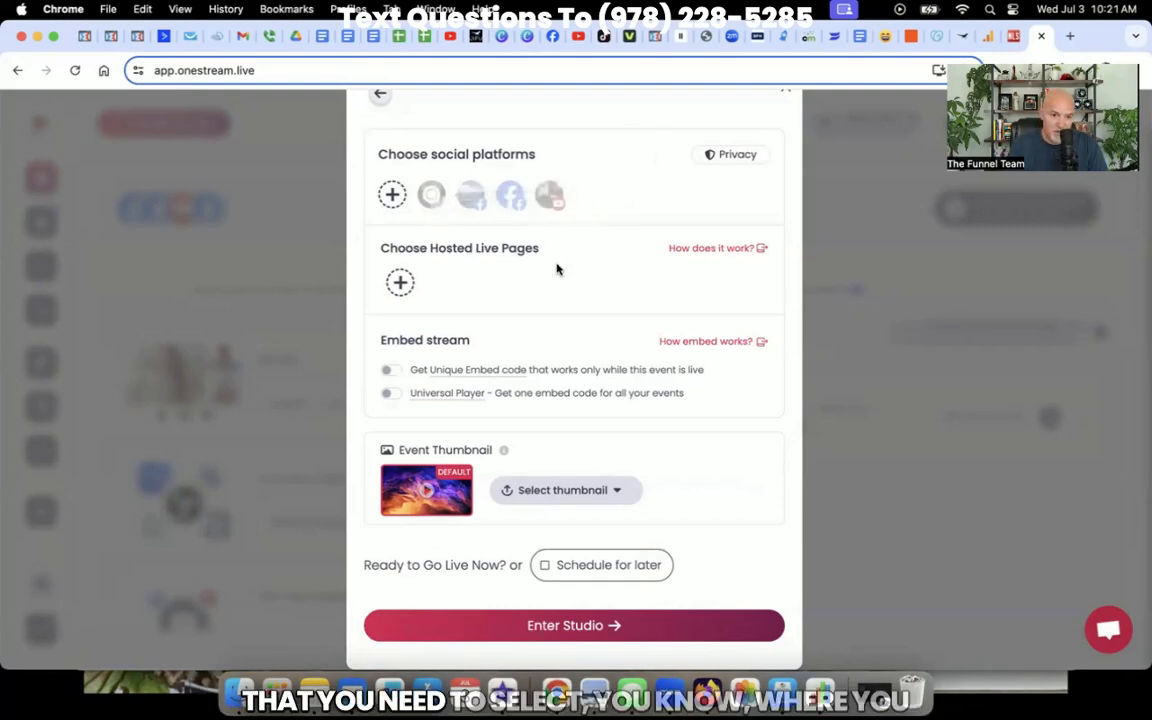
mouse_move(652, 290)
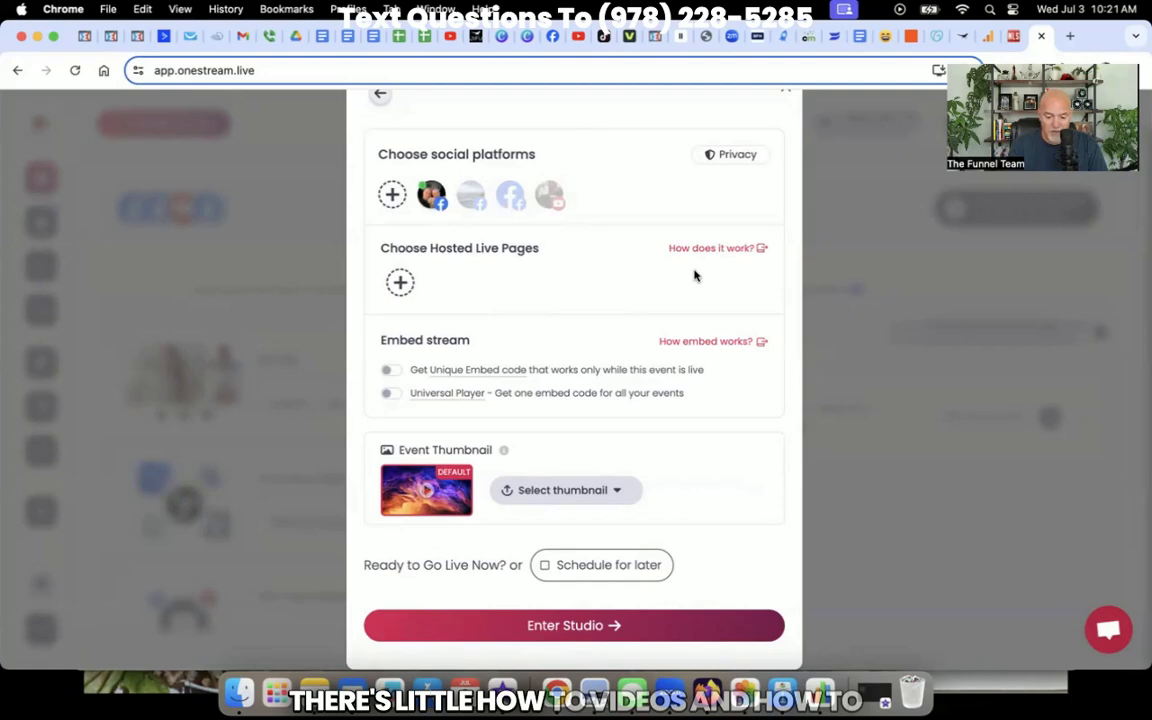
mouse_move(680, 324)
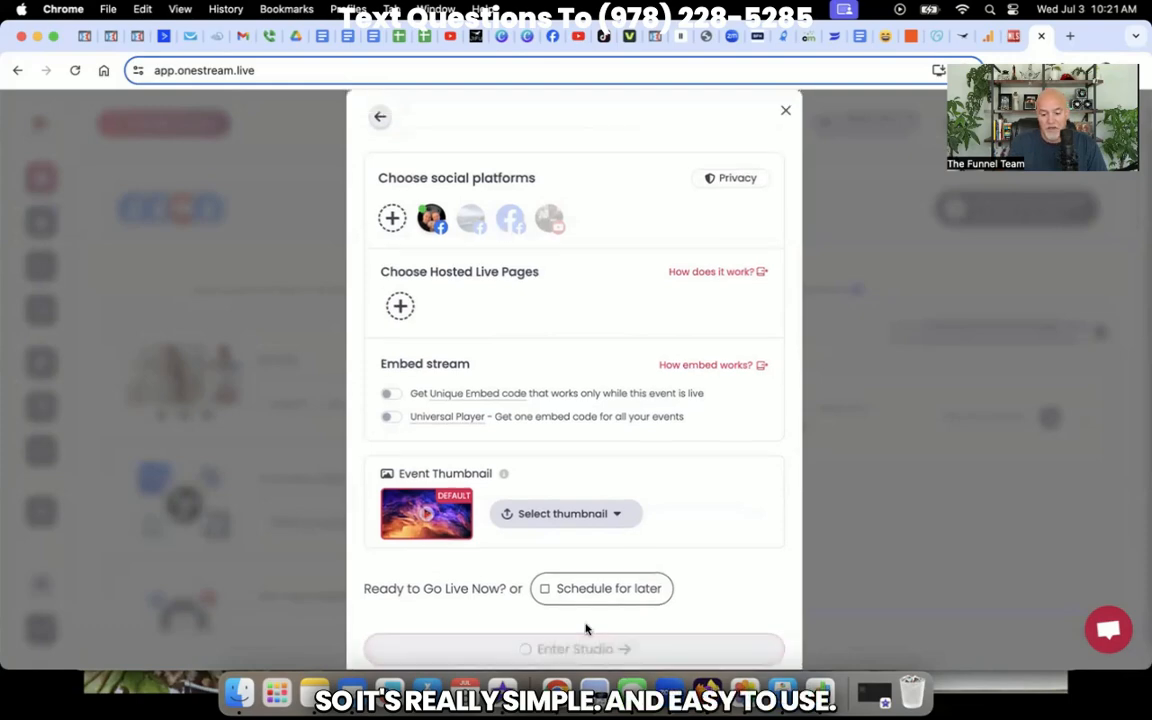
Step: Enter the live studio session with the chosen destination, then leave and confirm Leave Session
click(572, 648)
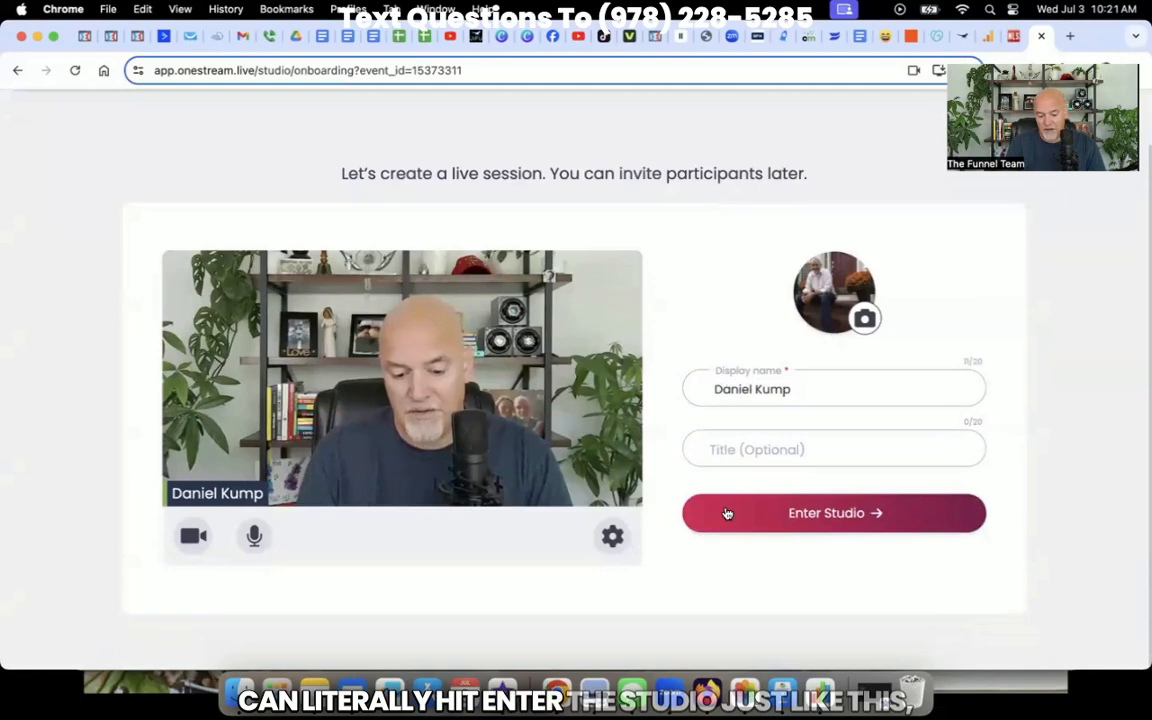
click(834, 512)
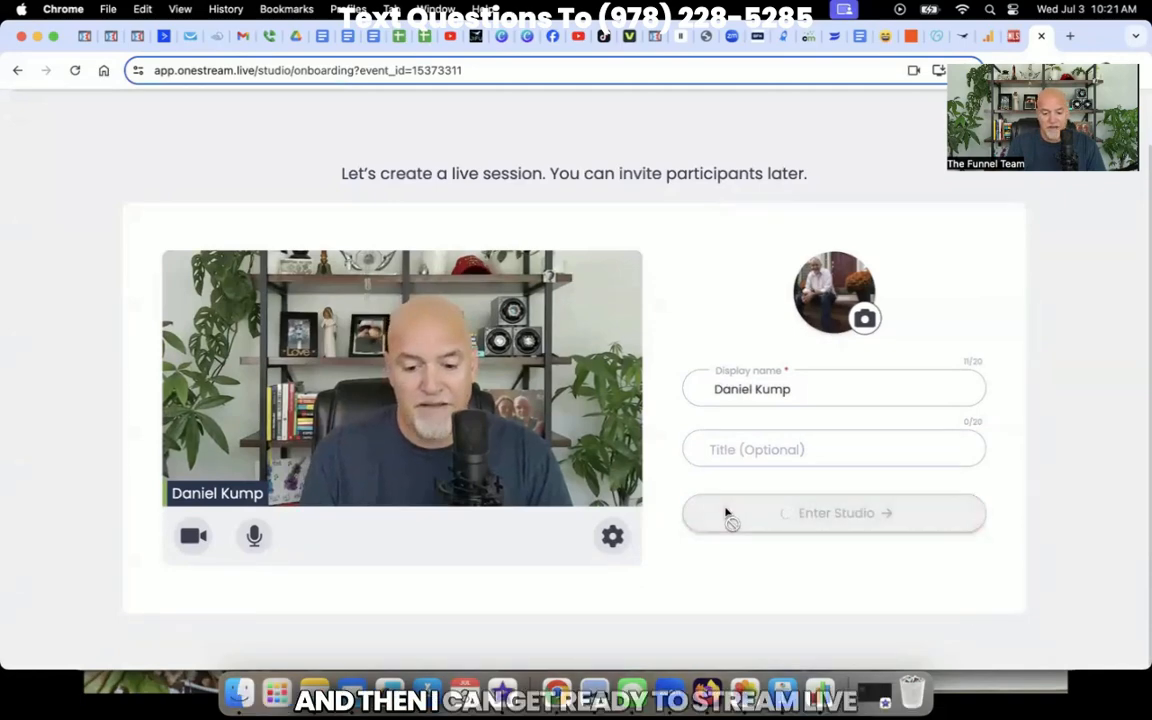
click(834, 512)
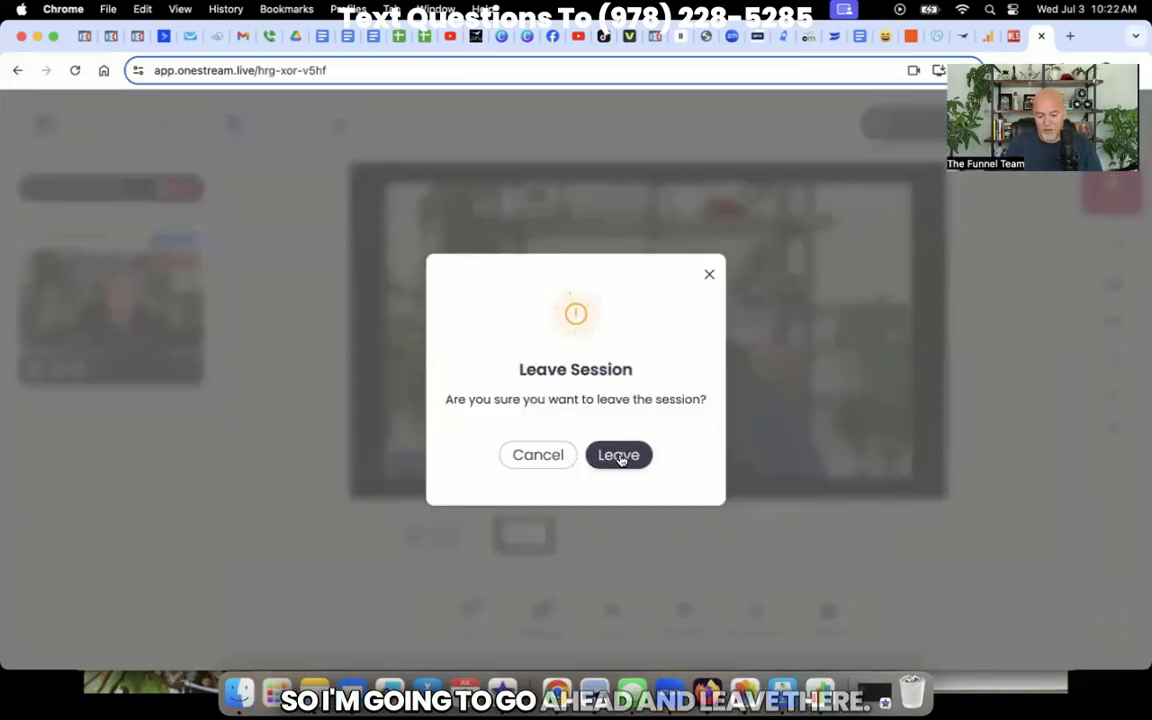
click(618, 456)
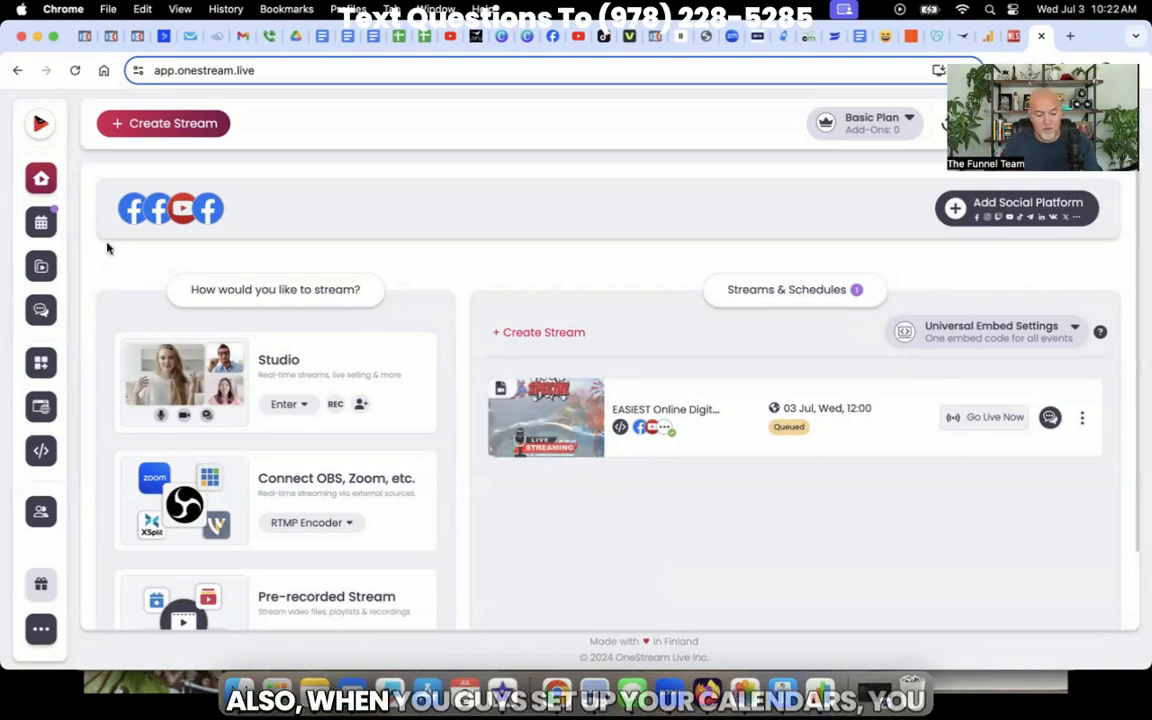
mouse_move(40, 222)
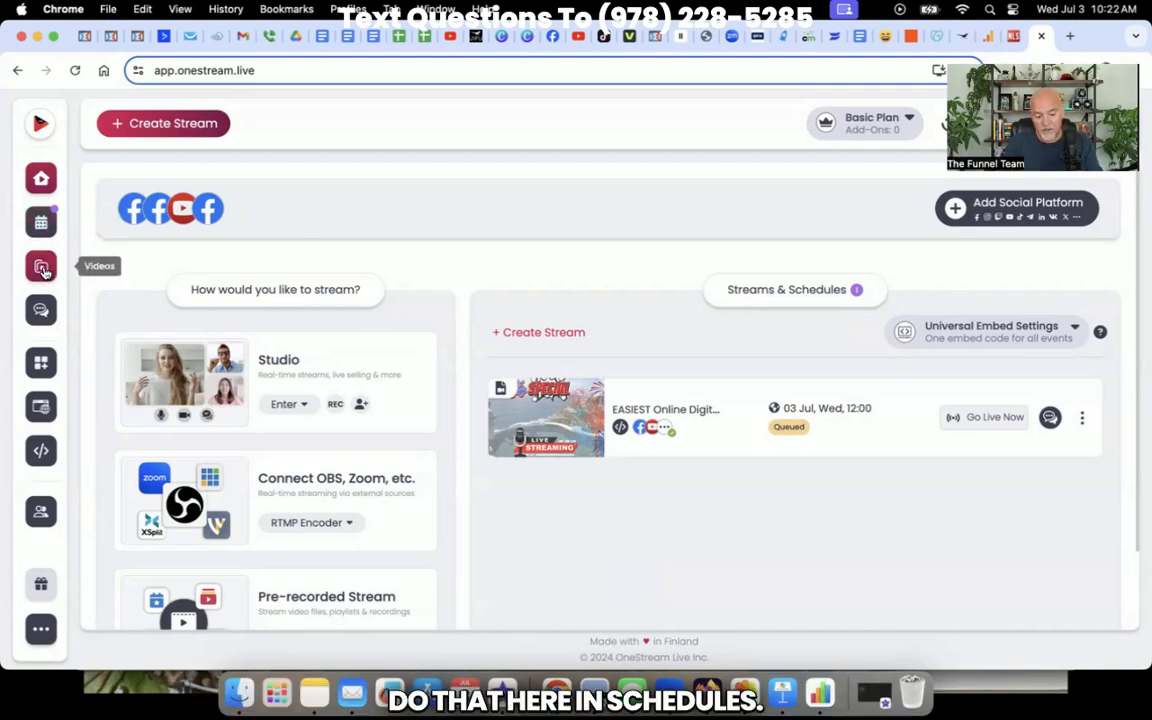
Step: Show the Videos library listing uploaded recordings and storage usage
click(40, 266)
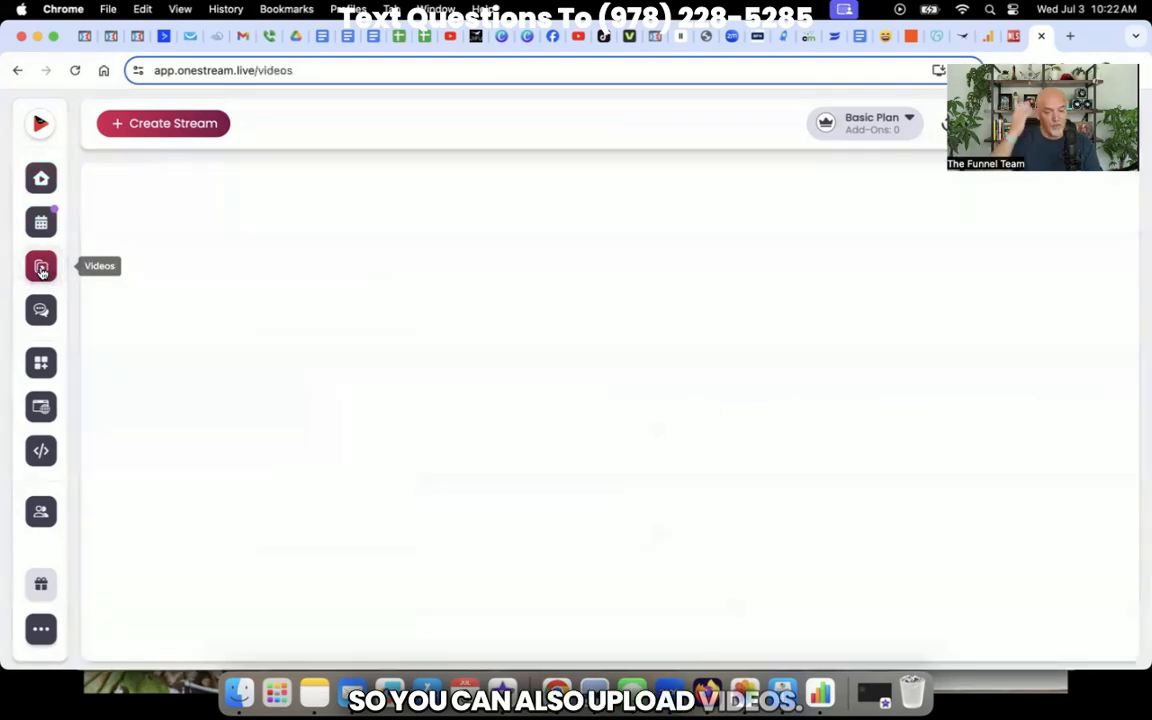
click(40, 266)
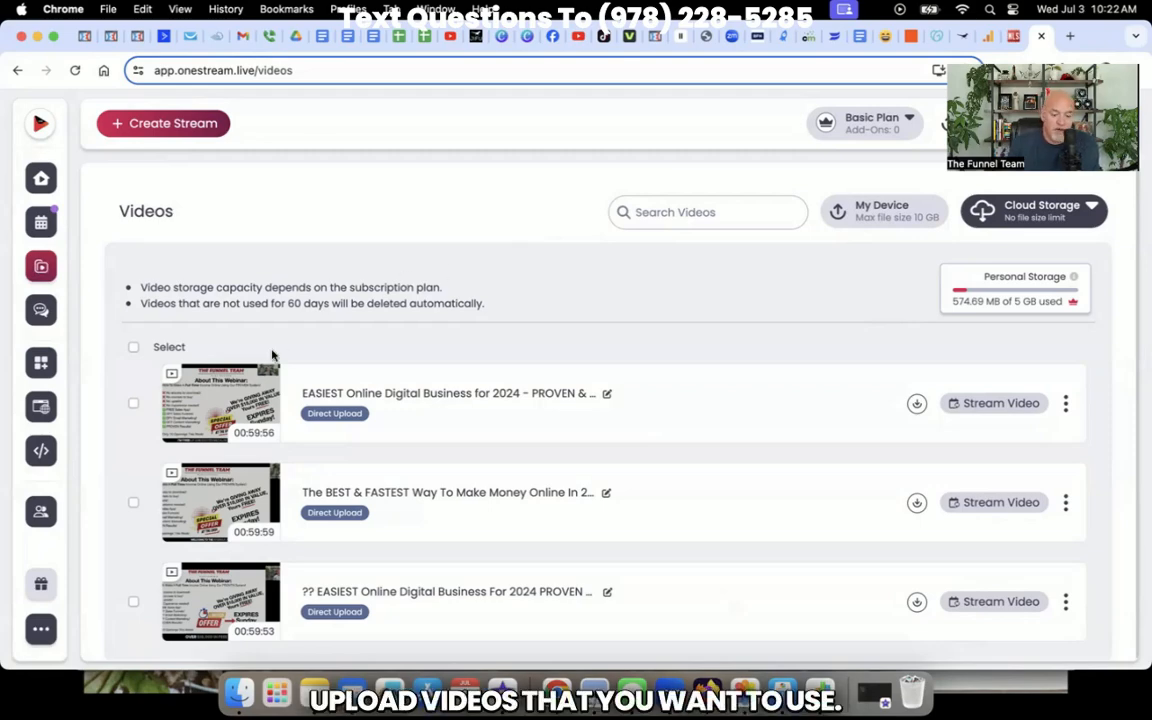
mouse_move(344, 352)
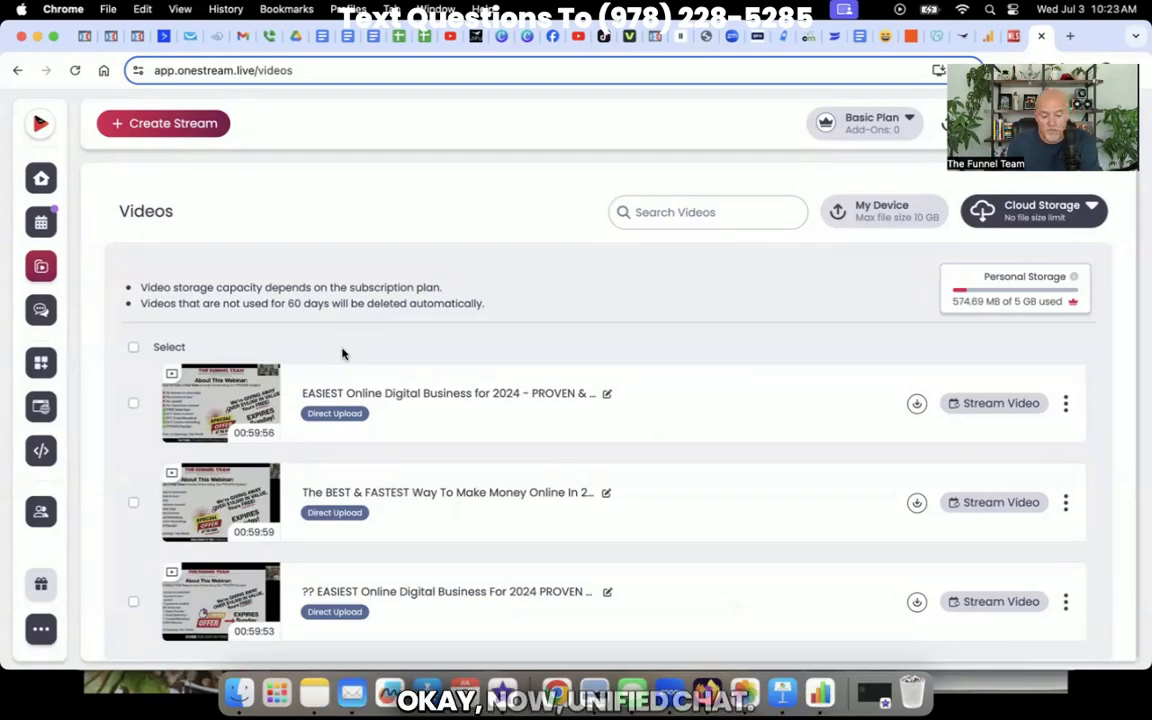
mouse_move(40, 310)
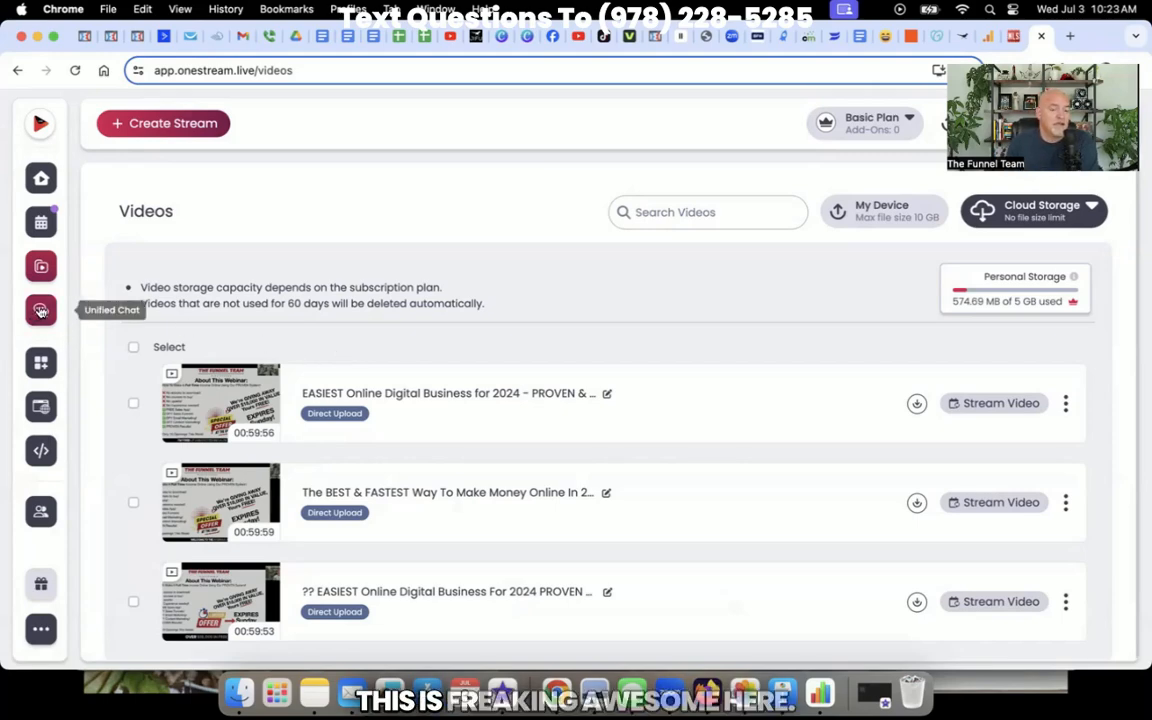
Step: Show the Unified Chat page for the current scheduled stream
click(40, 310)
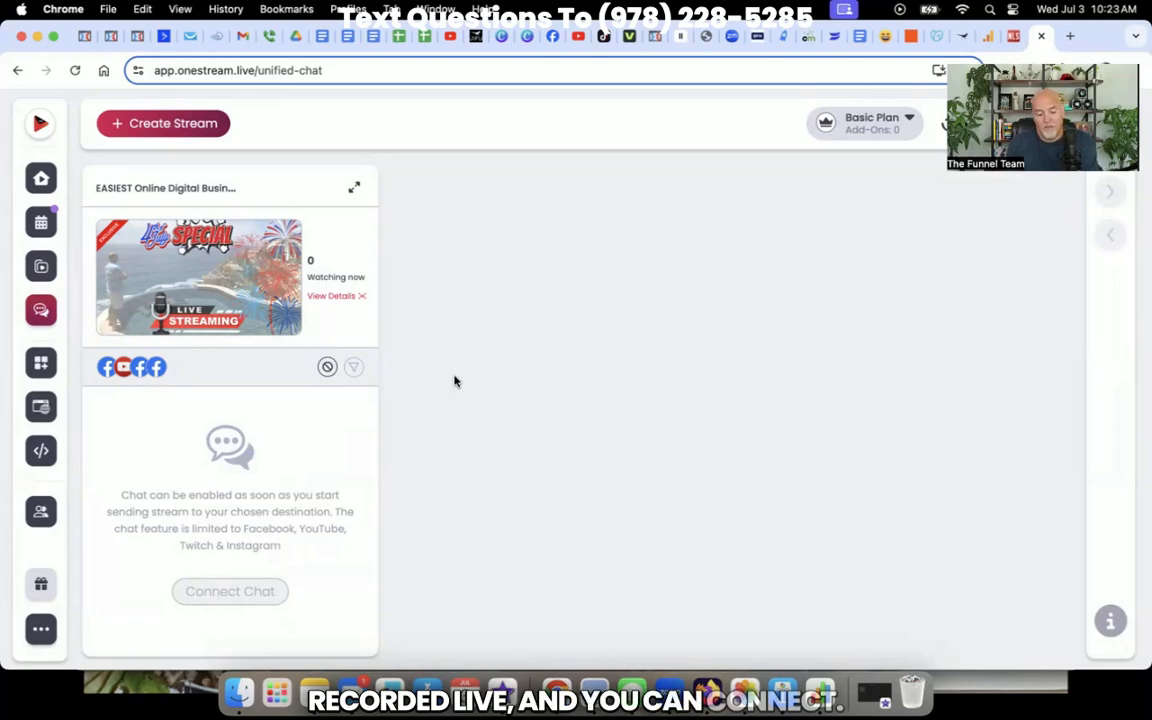
mouse_move(156, 366)
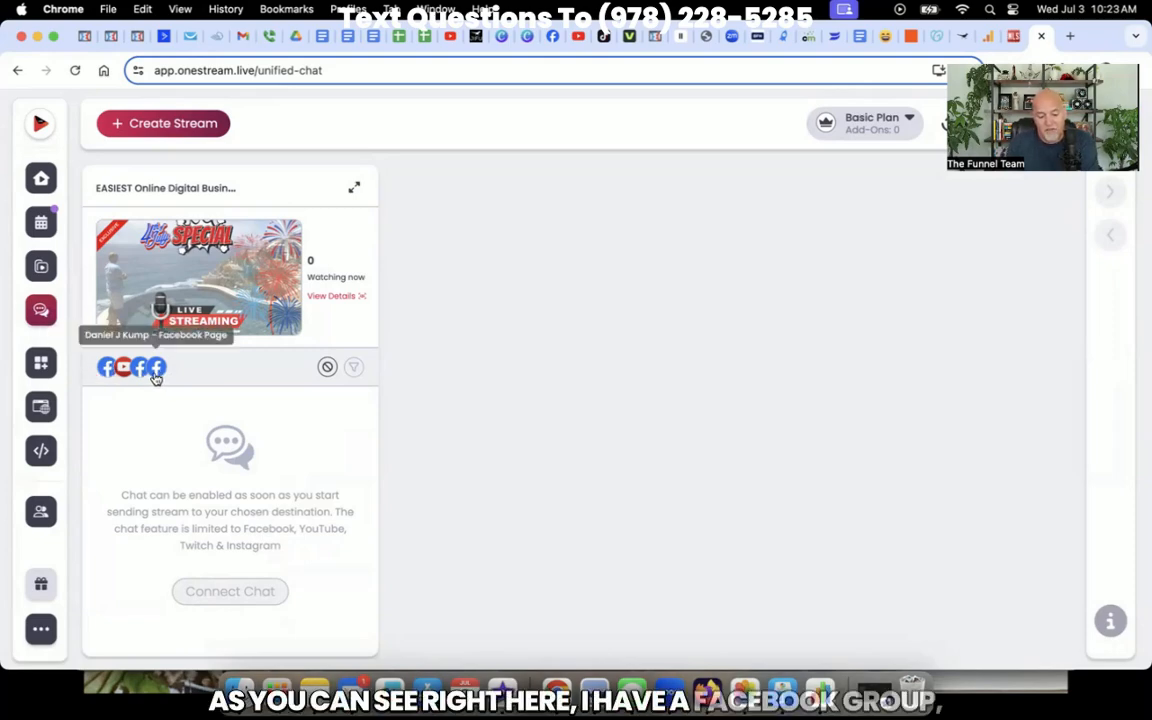
mouse_move(122, 368)
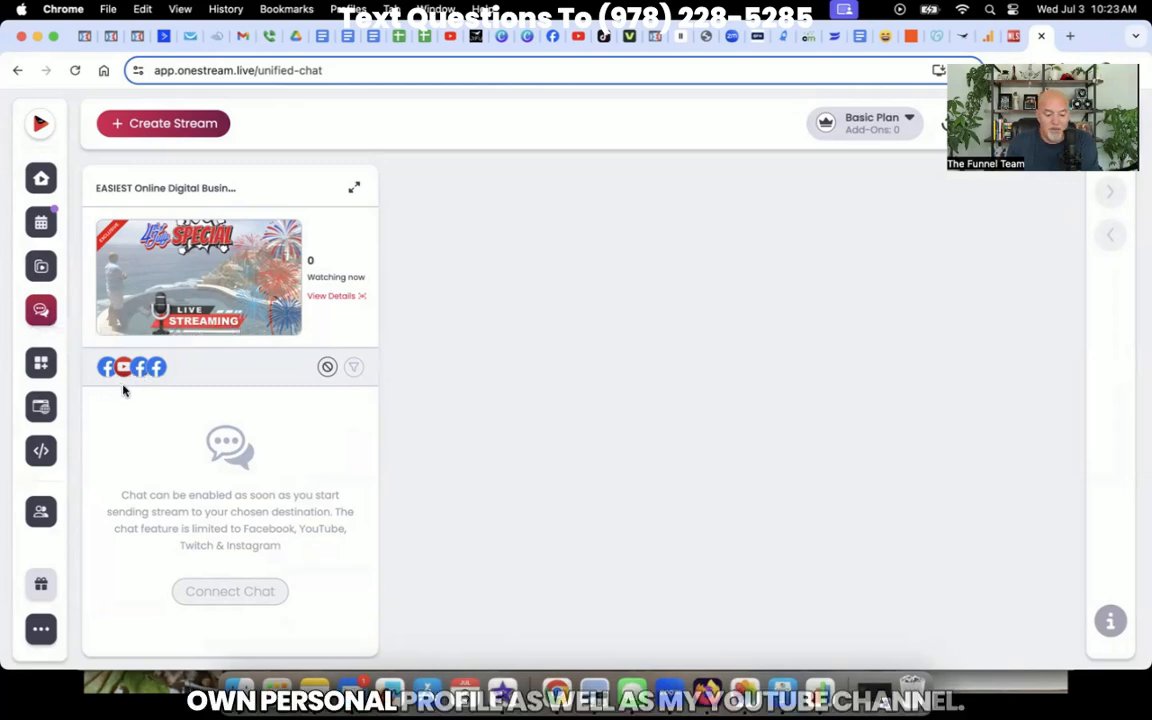
mouse_move(422, 400)
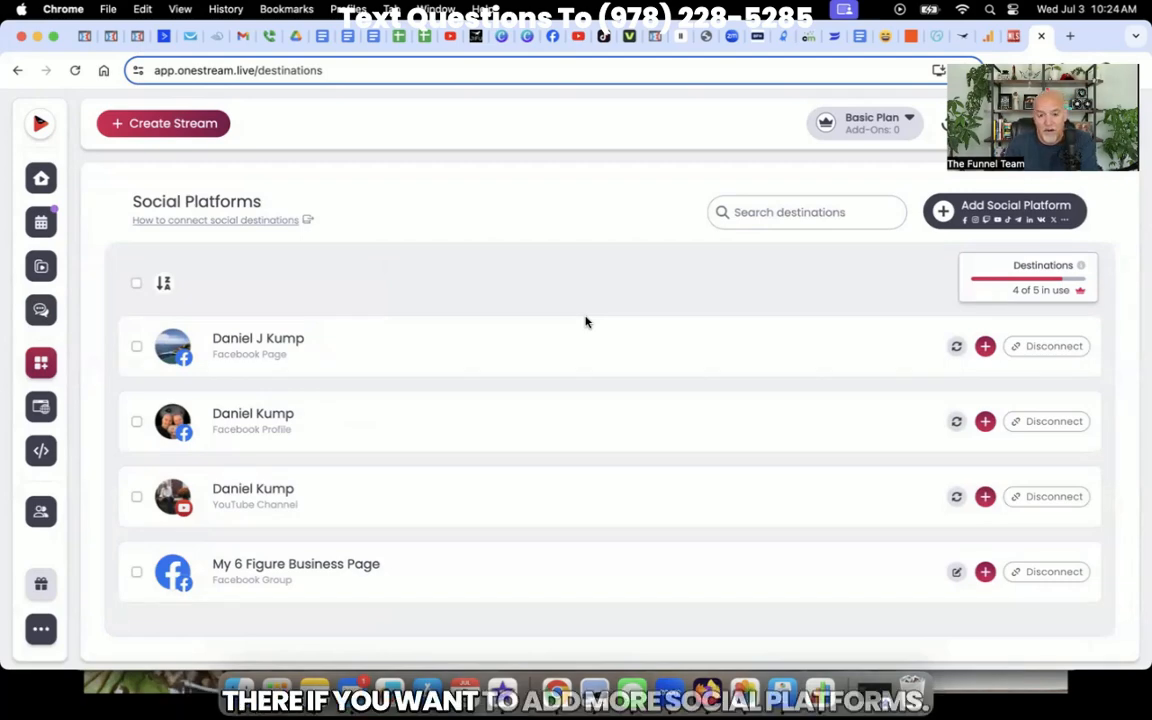
click(1004, 212)
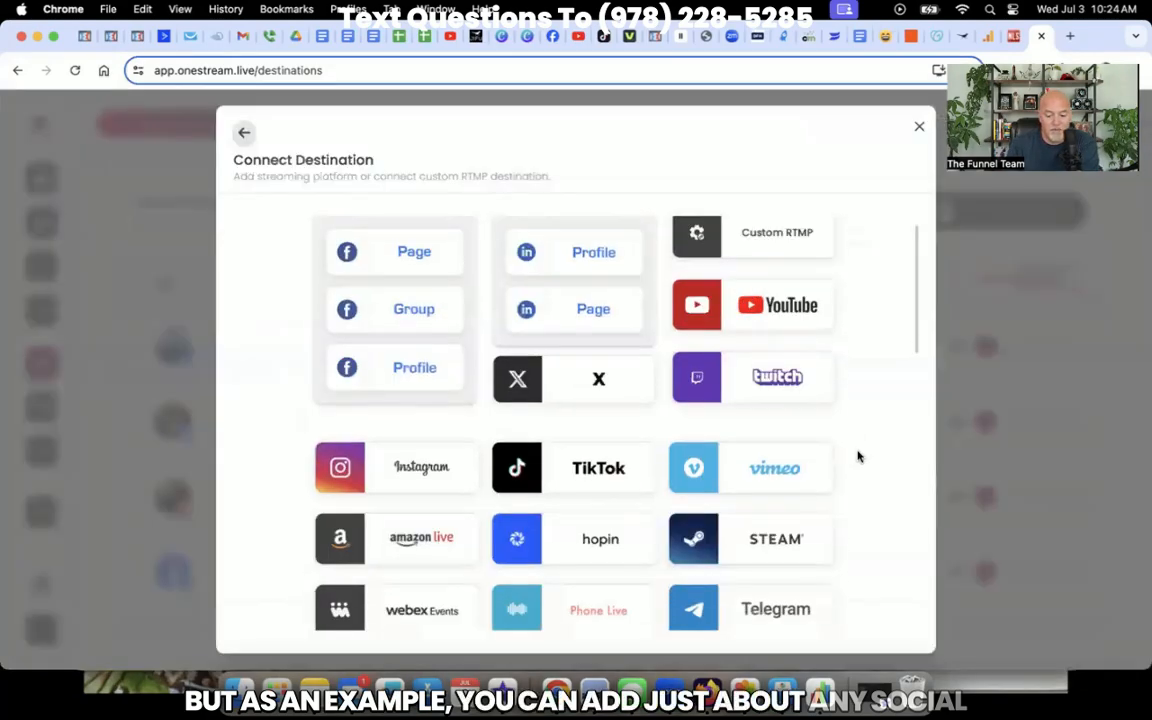
scroll(down, 3)
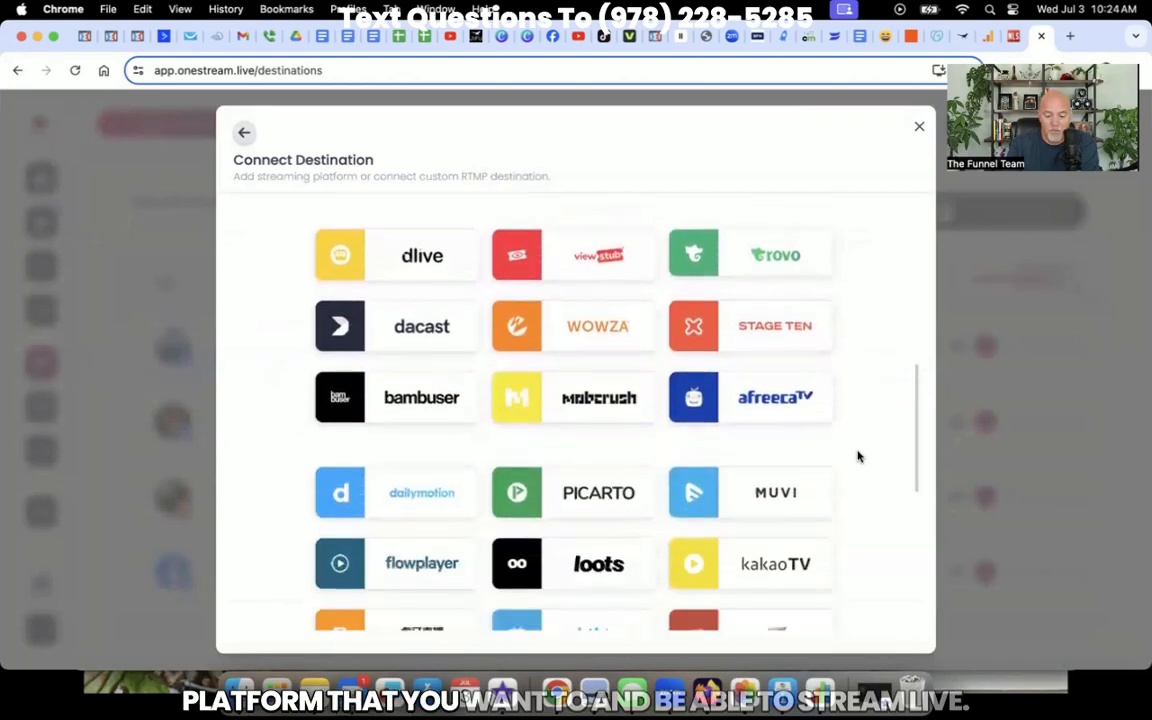
scroll(down, 3)
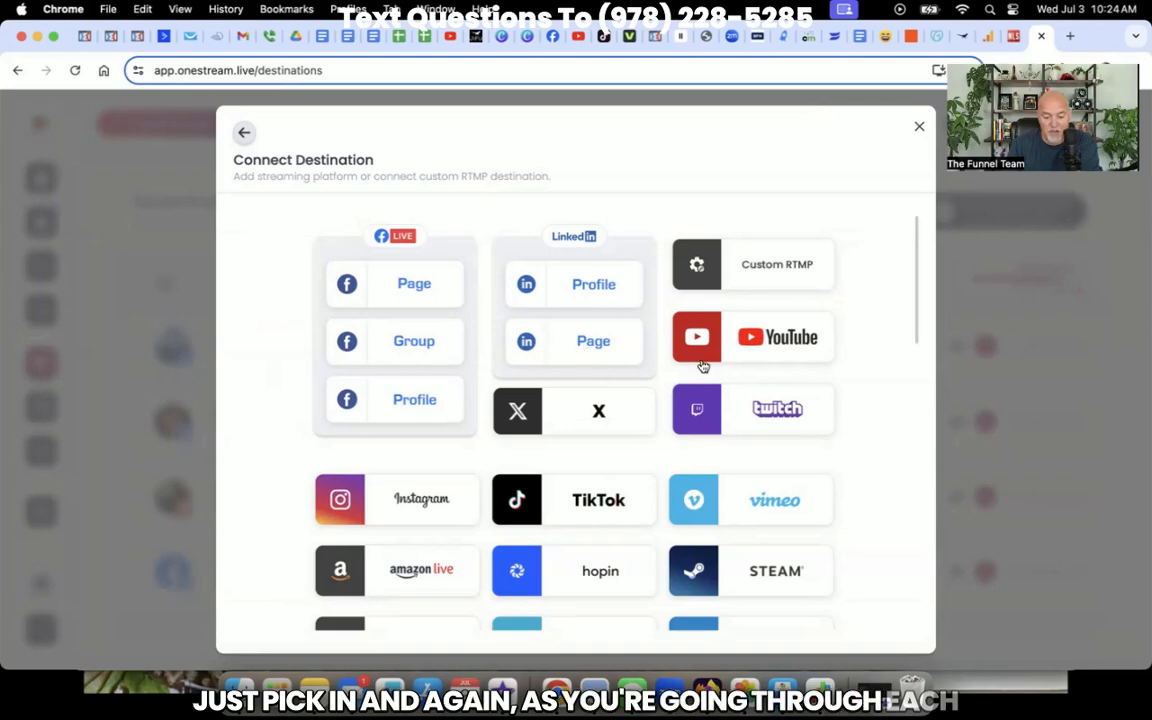
scroll(down, 3)
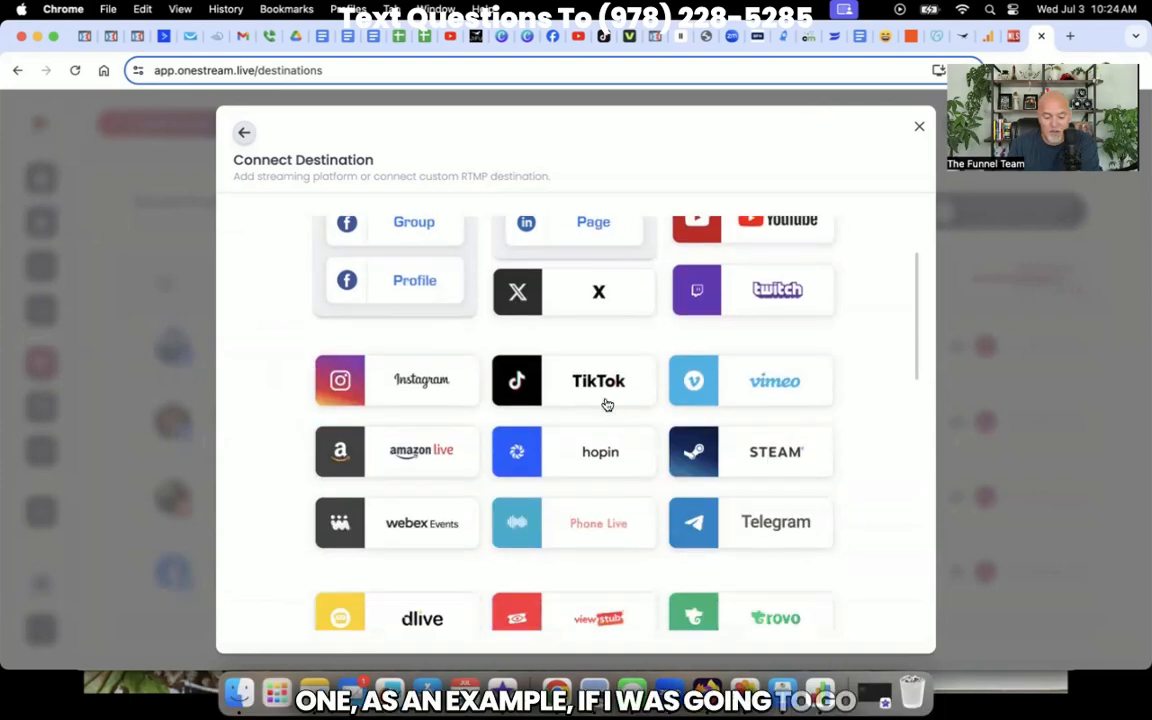
click(598, 380)
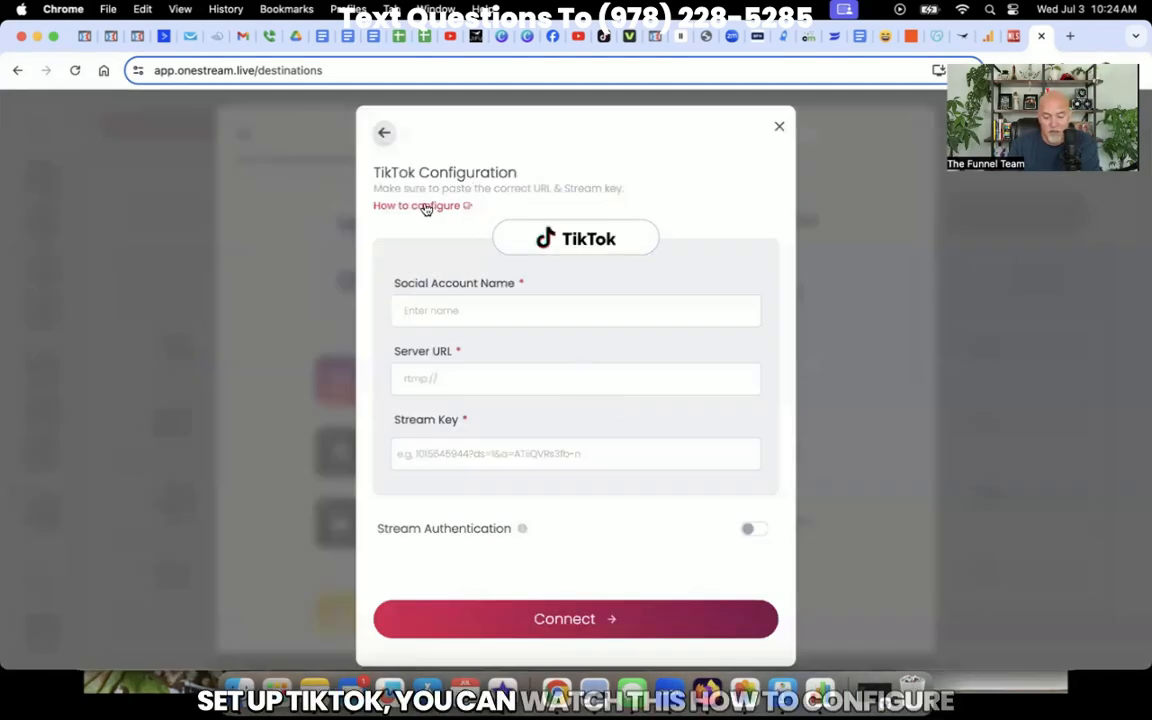
click(416, 204)
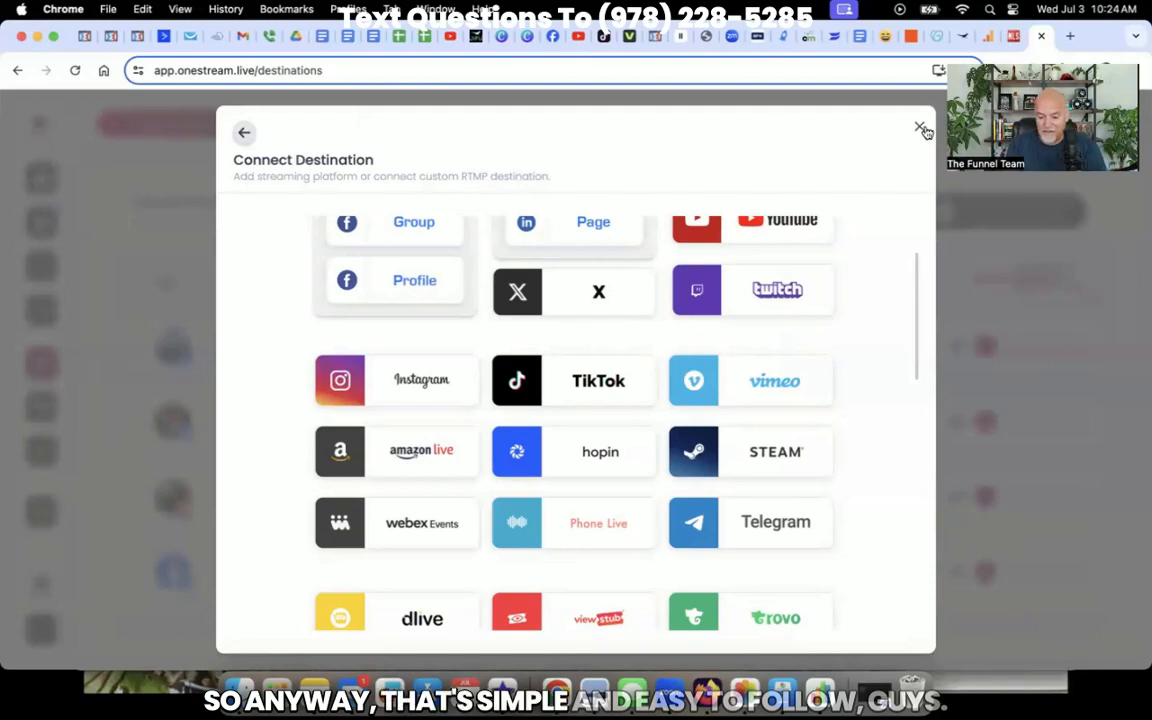
click(920, 130)
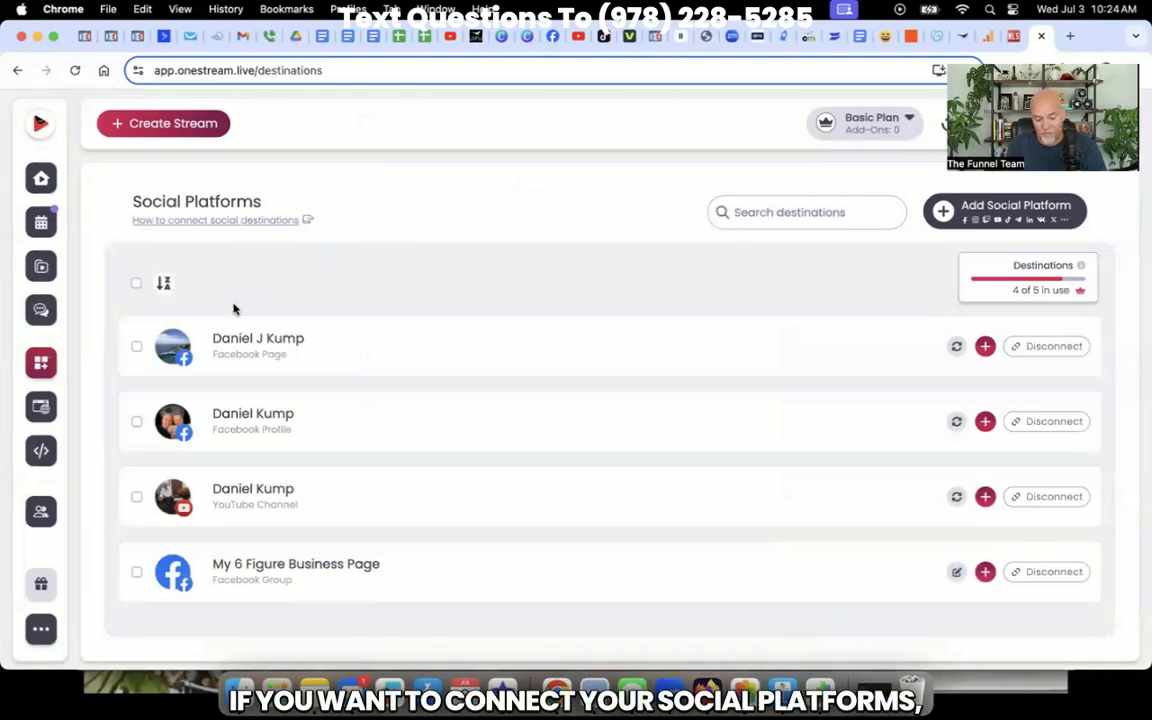
mouse_move(40, 452)
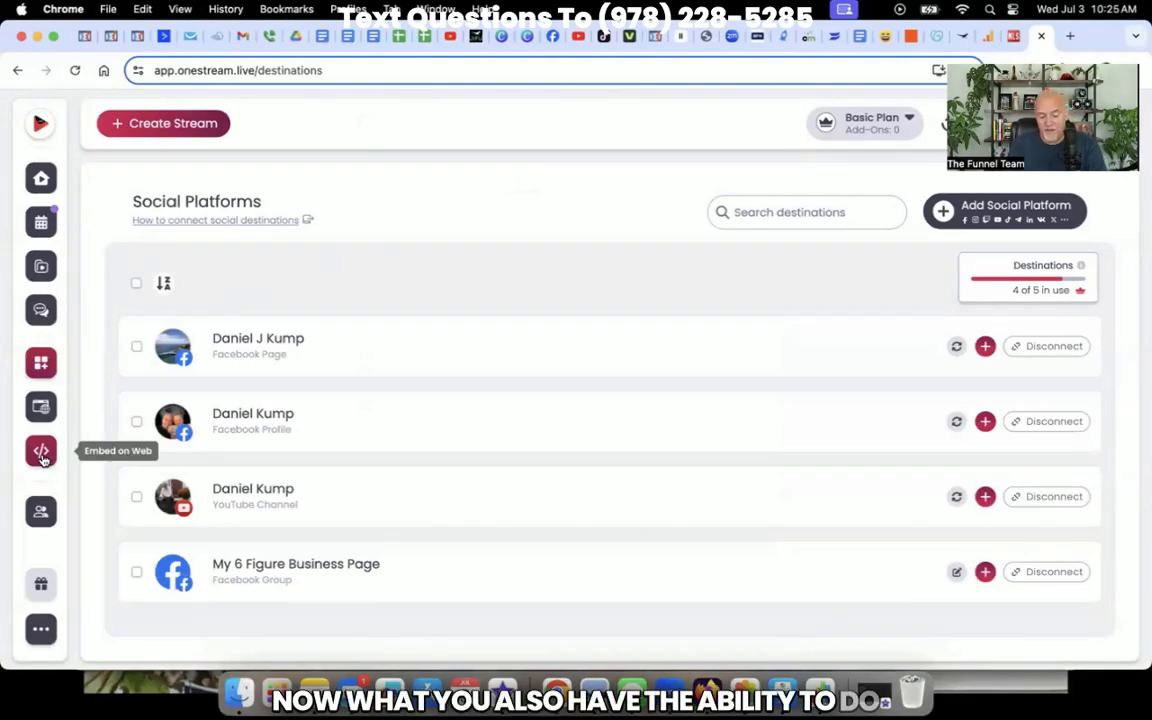
Step: Show the Embed on Web settings with the universal player embed code
click(40, 452)
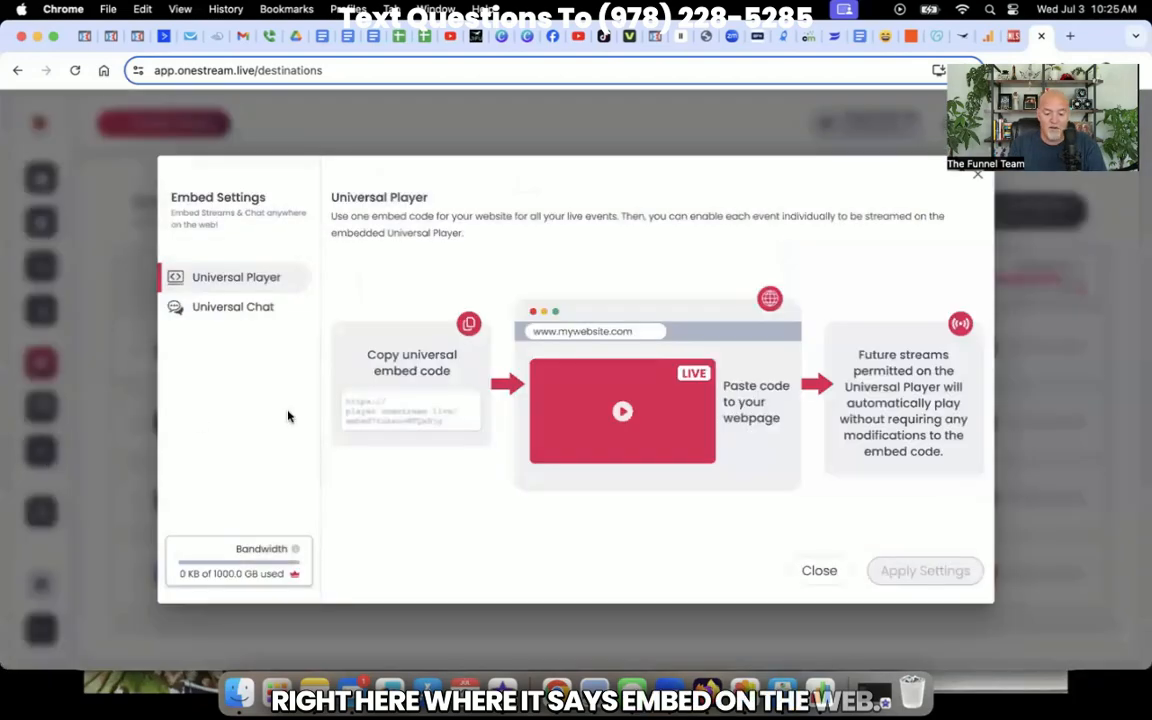
mouse_move(360, 504)
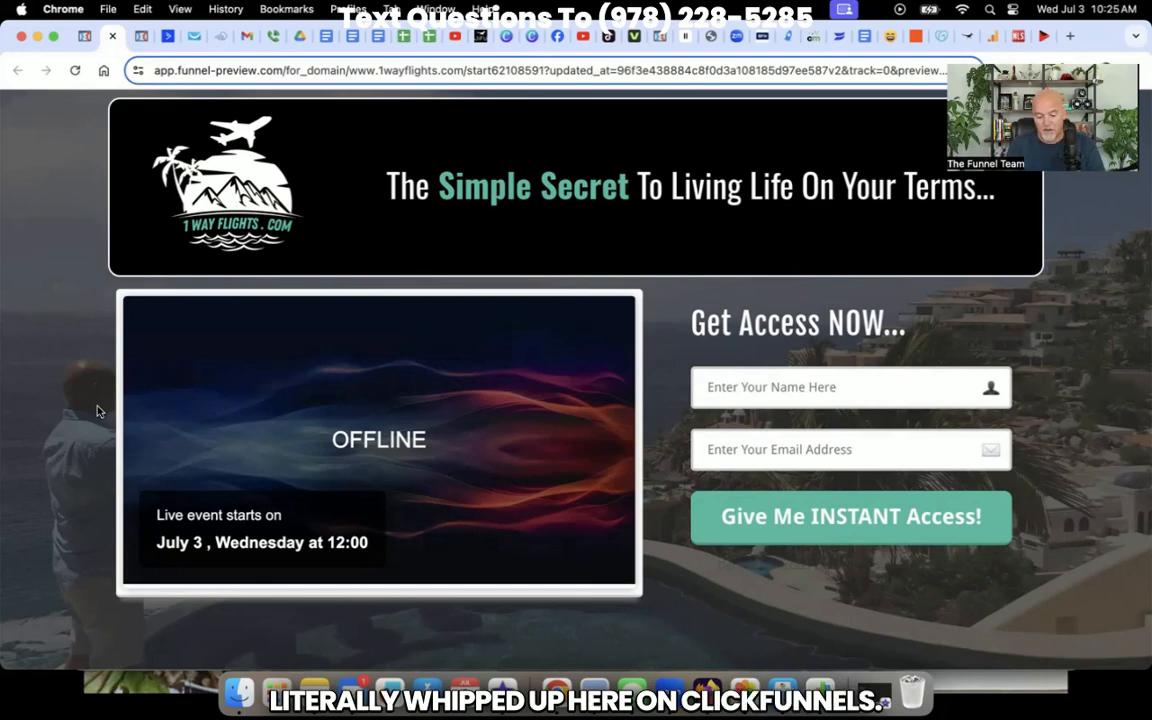
mouse_move(360, 524)
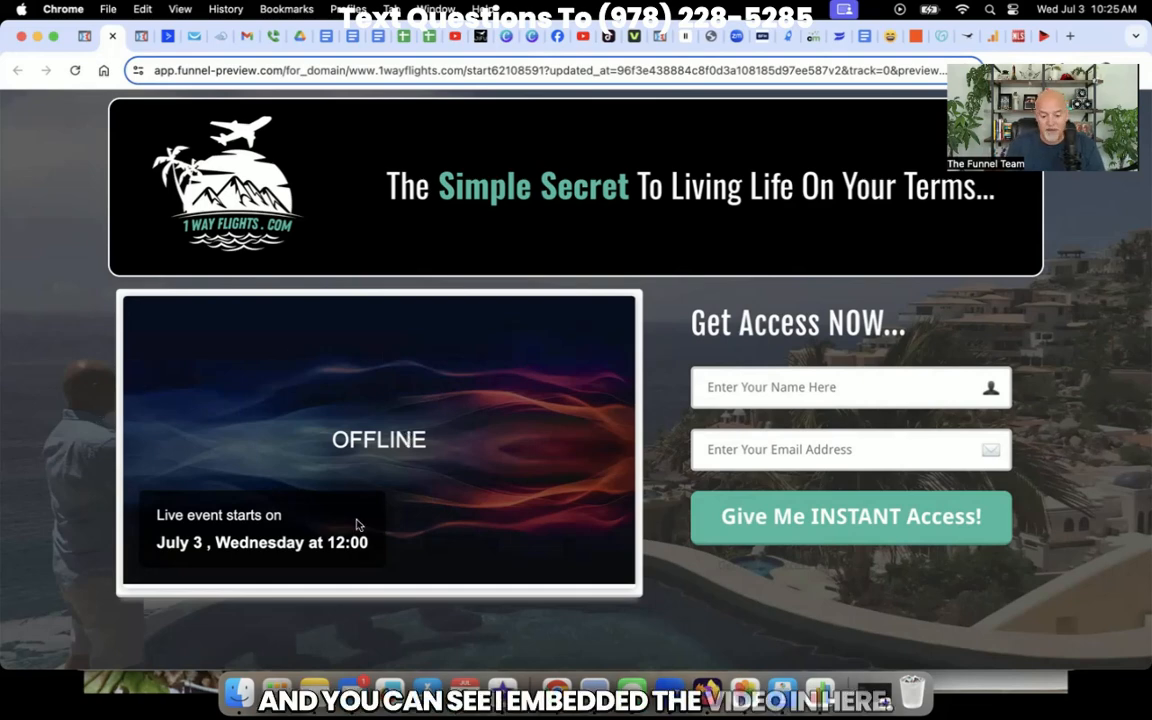
mouse_move(350, 568)
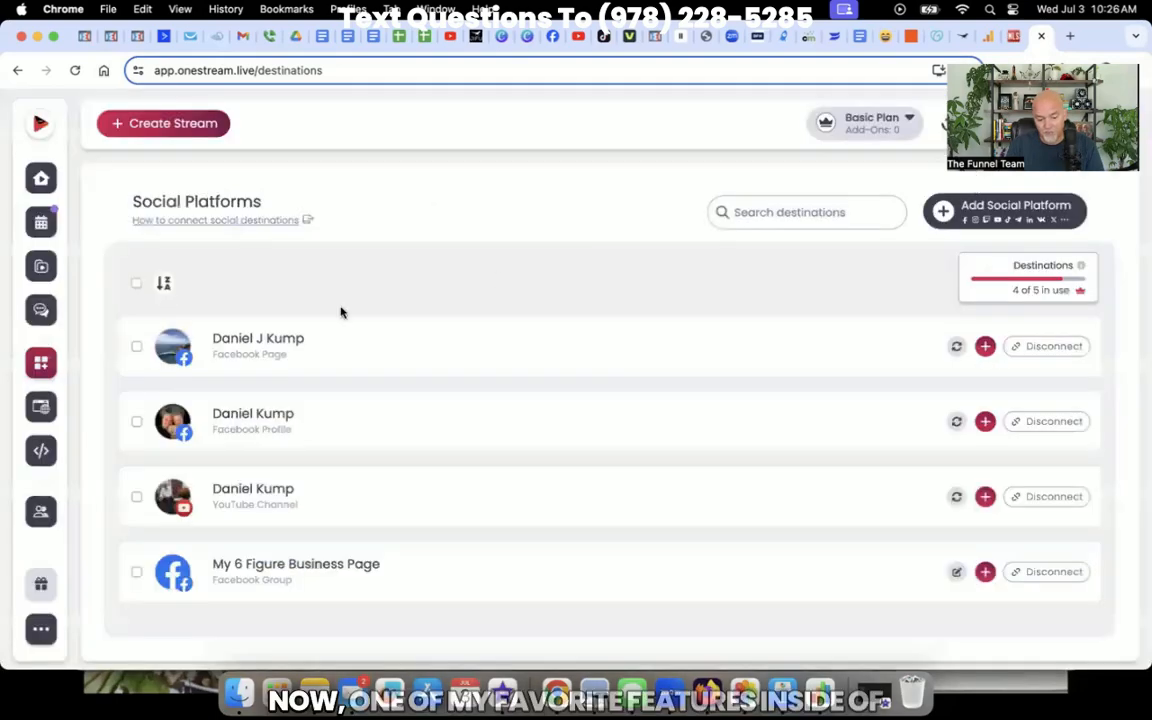
mouse_move(40, 222)
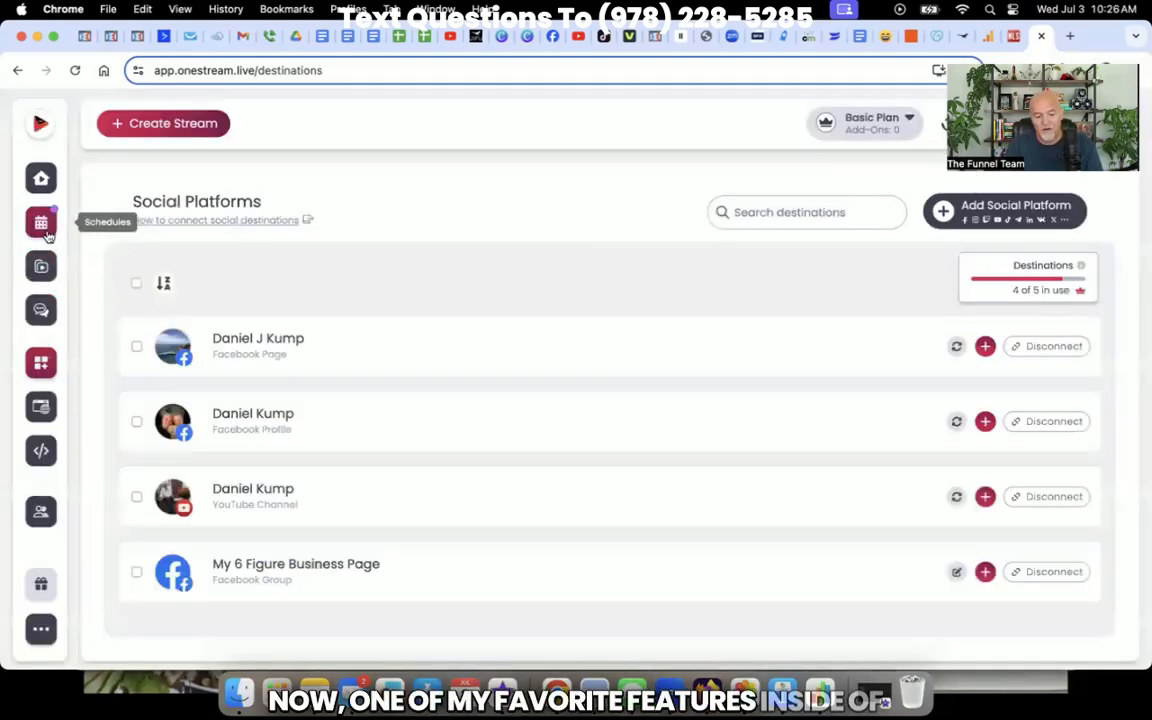
Step: From Schedules, start a new stream using the Video File option
click(40, 222)
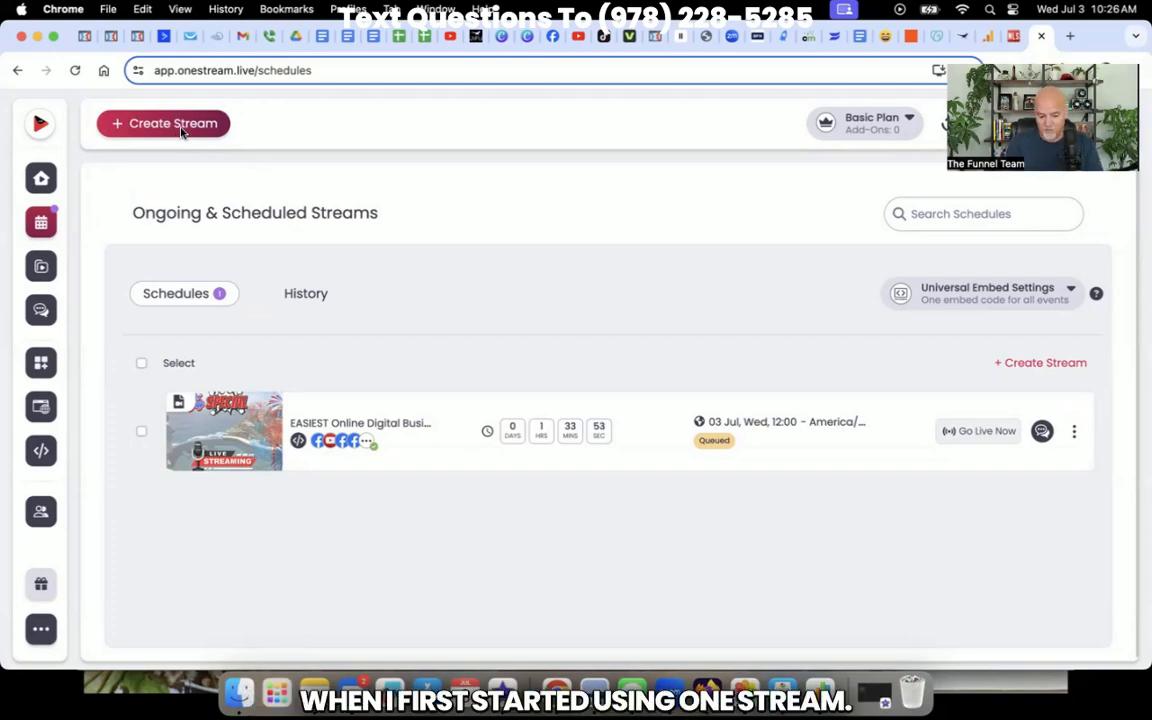
click(164, 124)
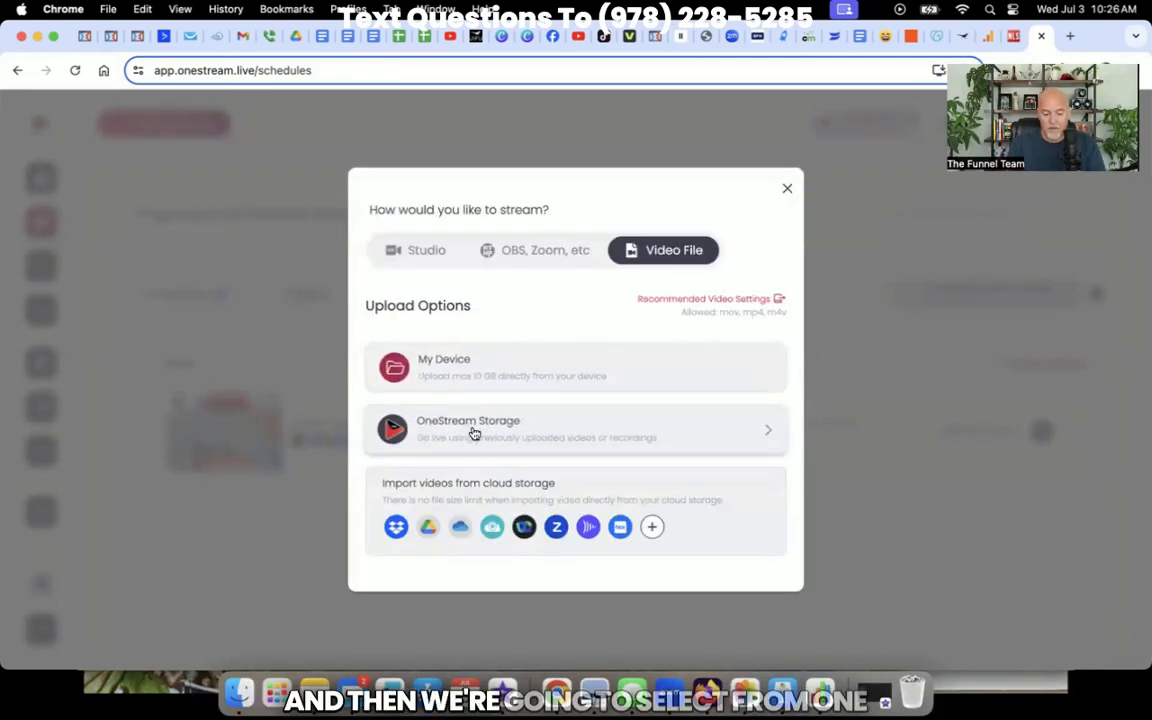
Step: Load a stored webinar recording and add the tag 'makemoneyonline' under Stream Details
click(576, 428)
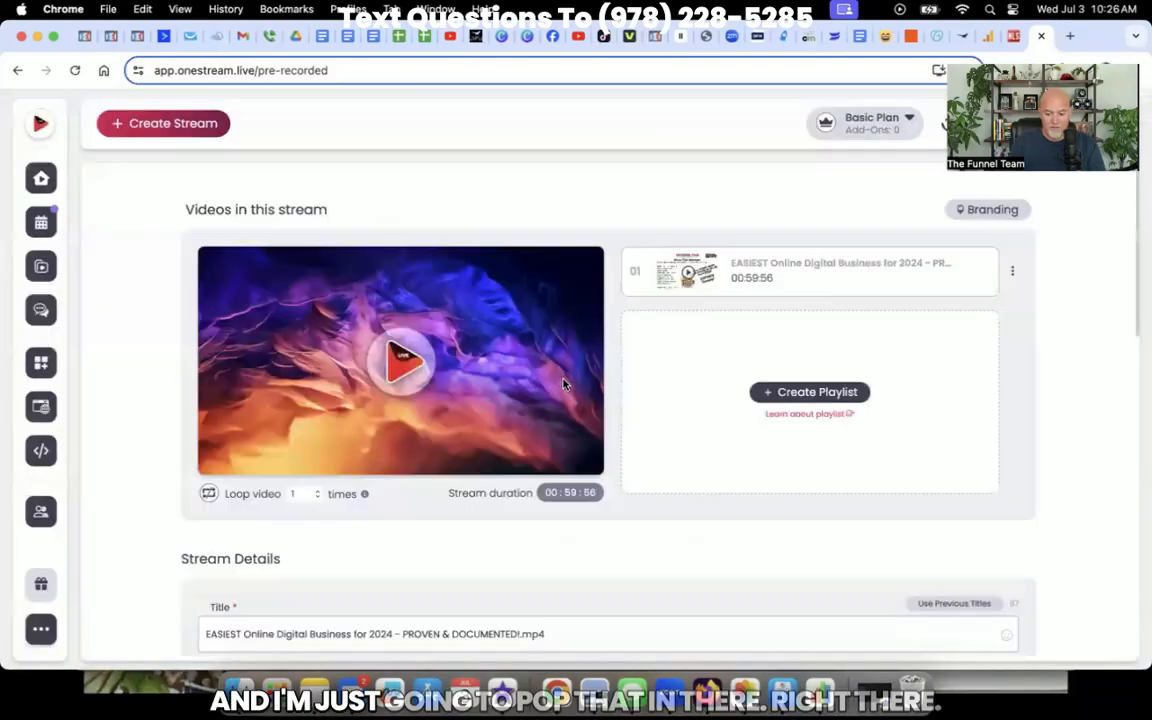
click(400, 362)
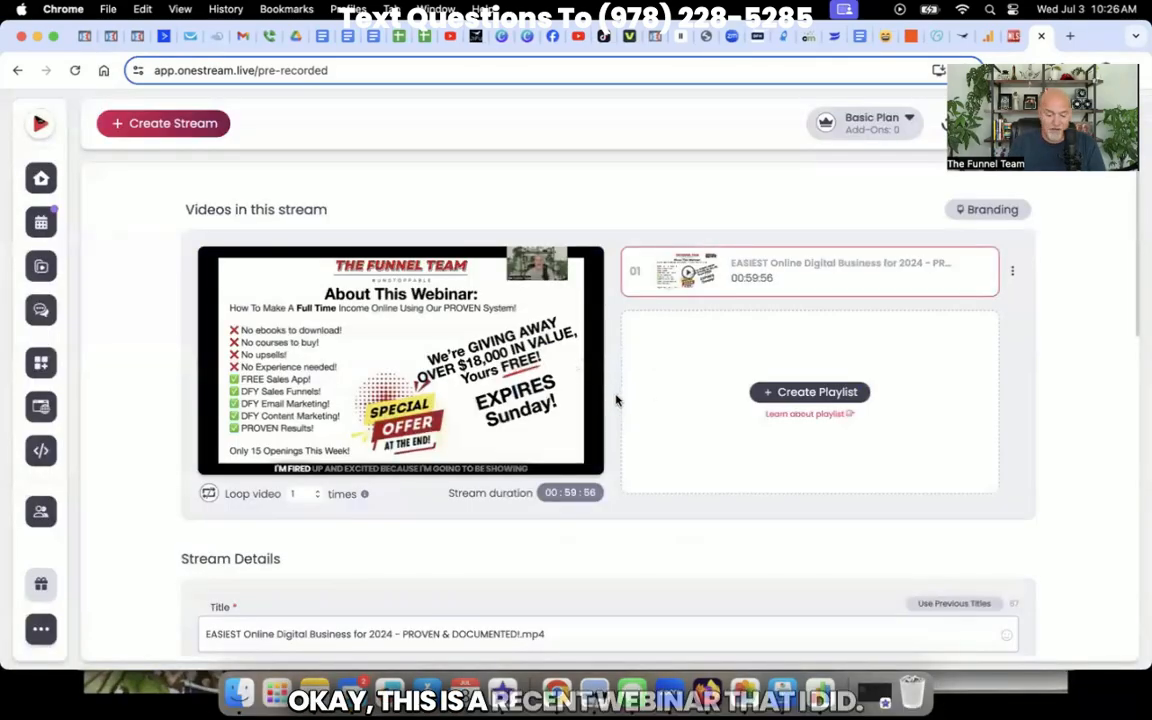
scroll(down, 3)
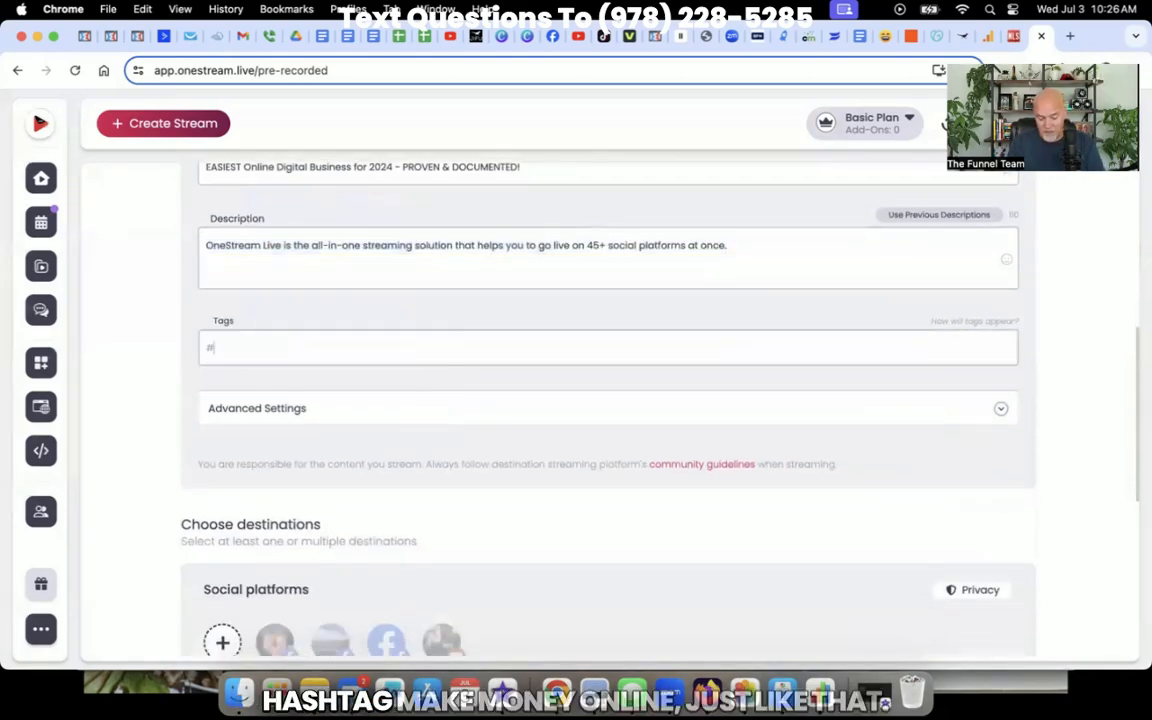
text(makemoneyo)
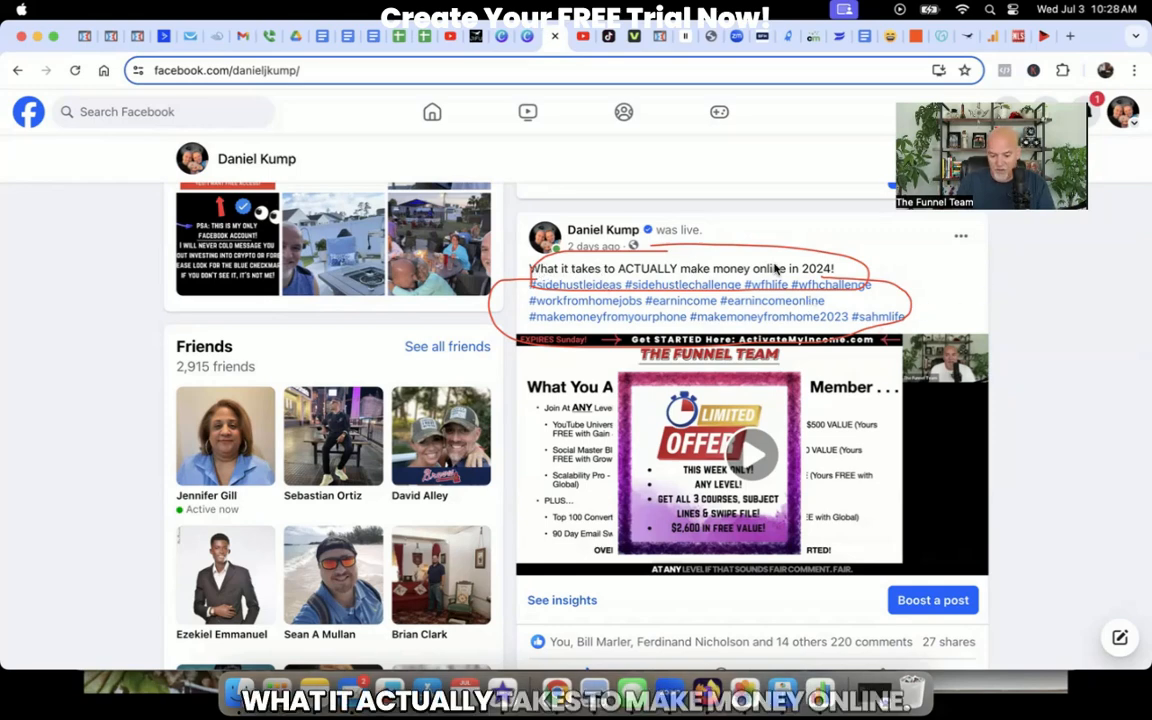
mouse_move(620, 308)
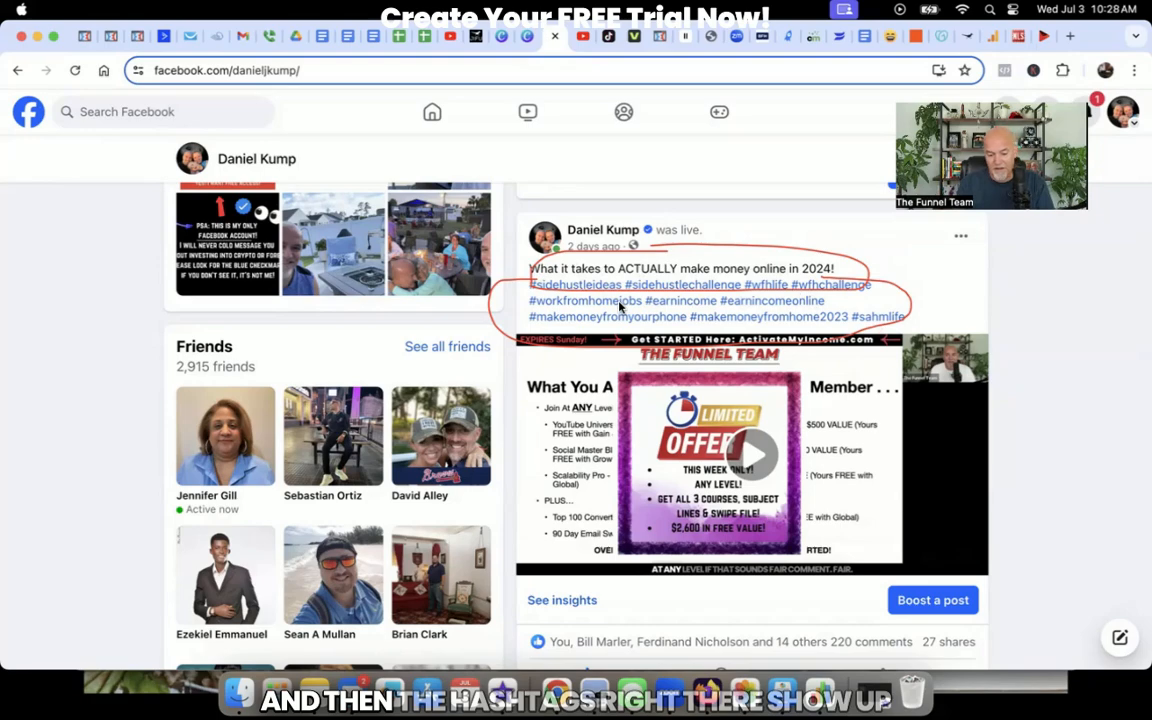
mouse_move(640, 318)
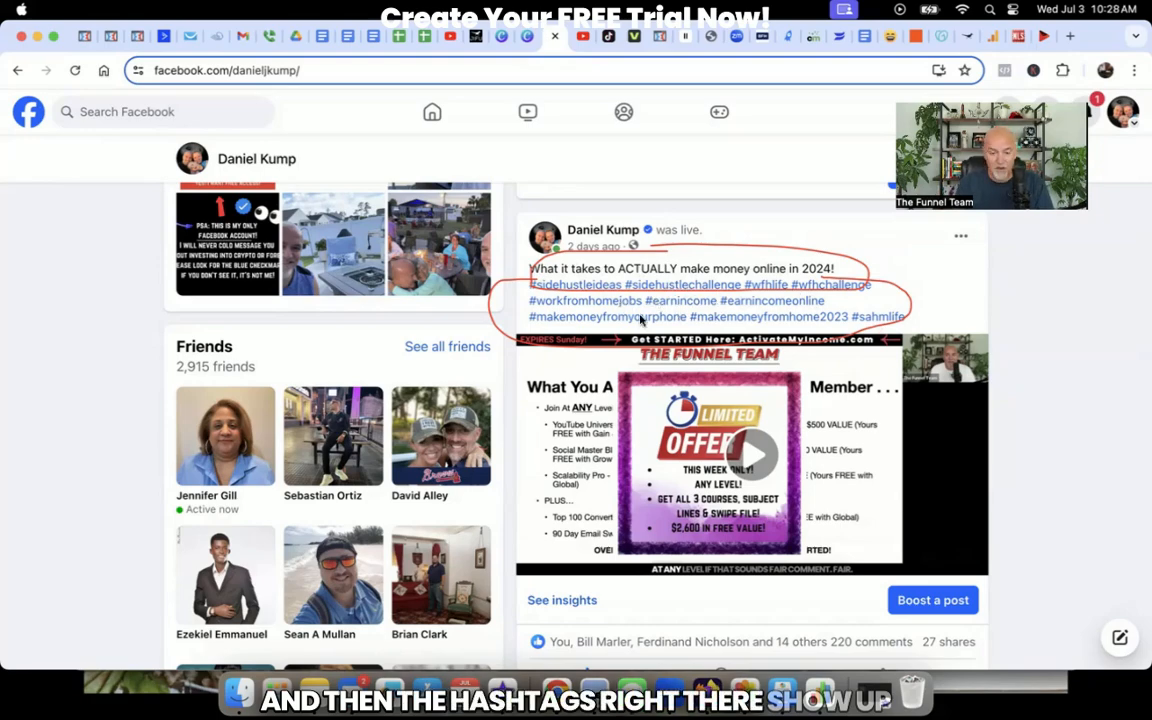
mouse_move(16, 444)
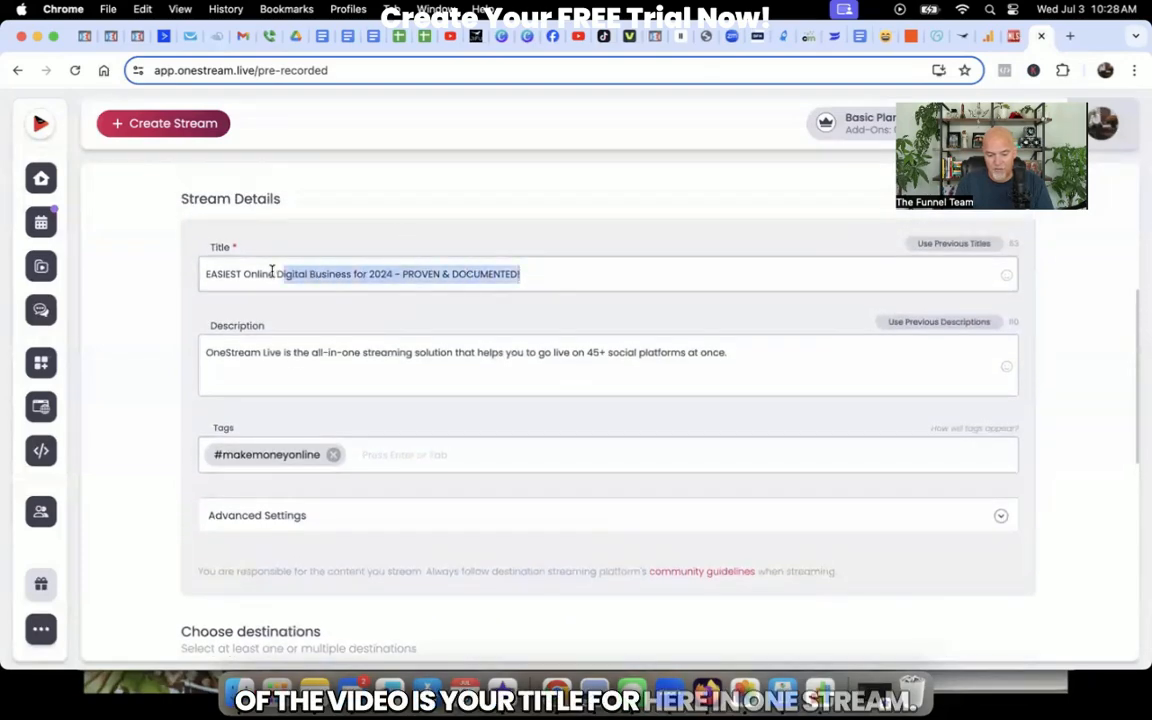
click(728, 352)
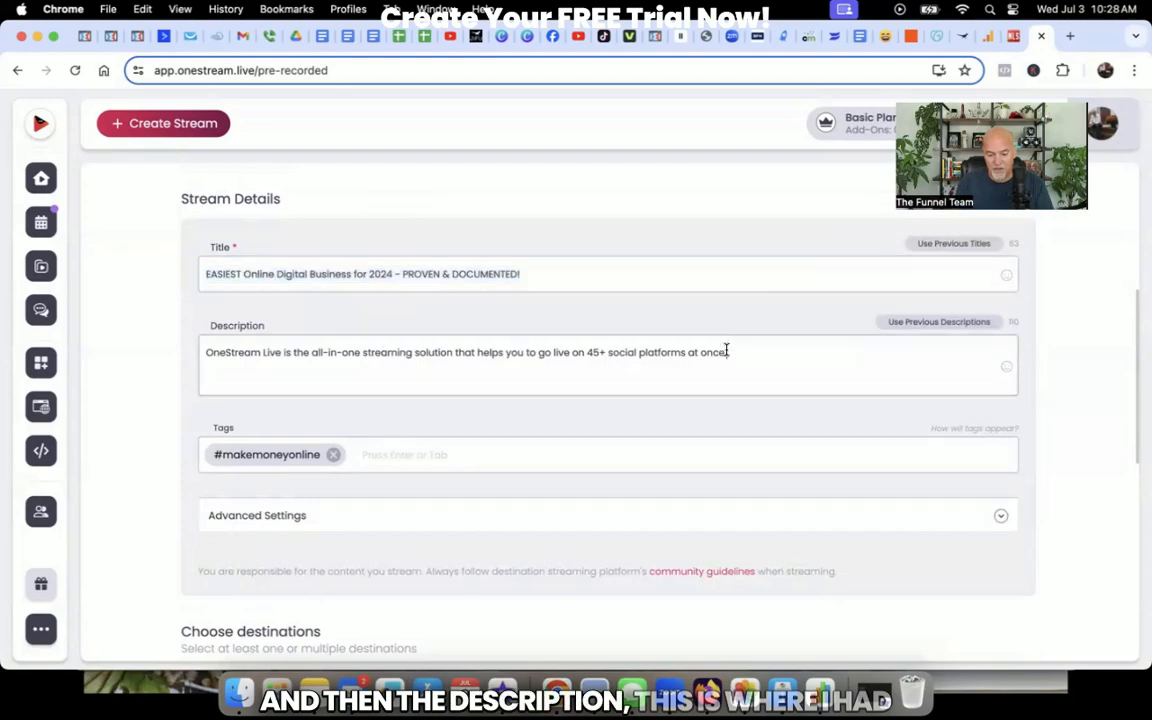
triple_click(464, 352)
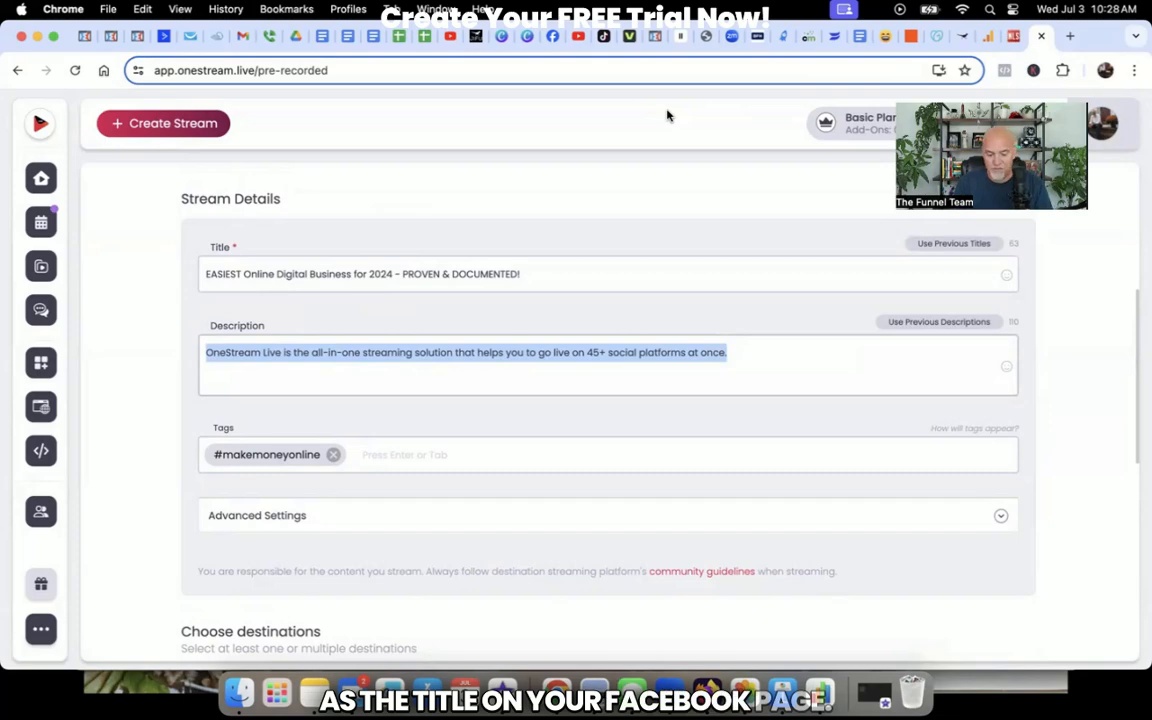
scroll(down, 3)
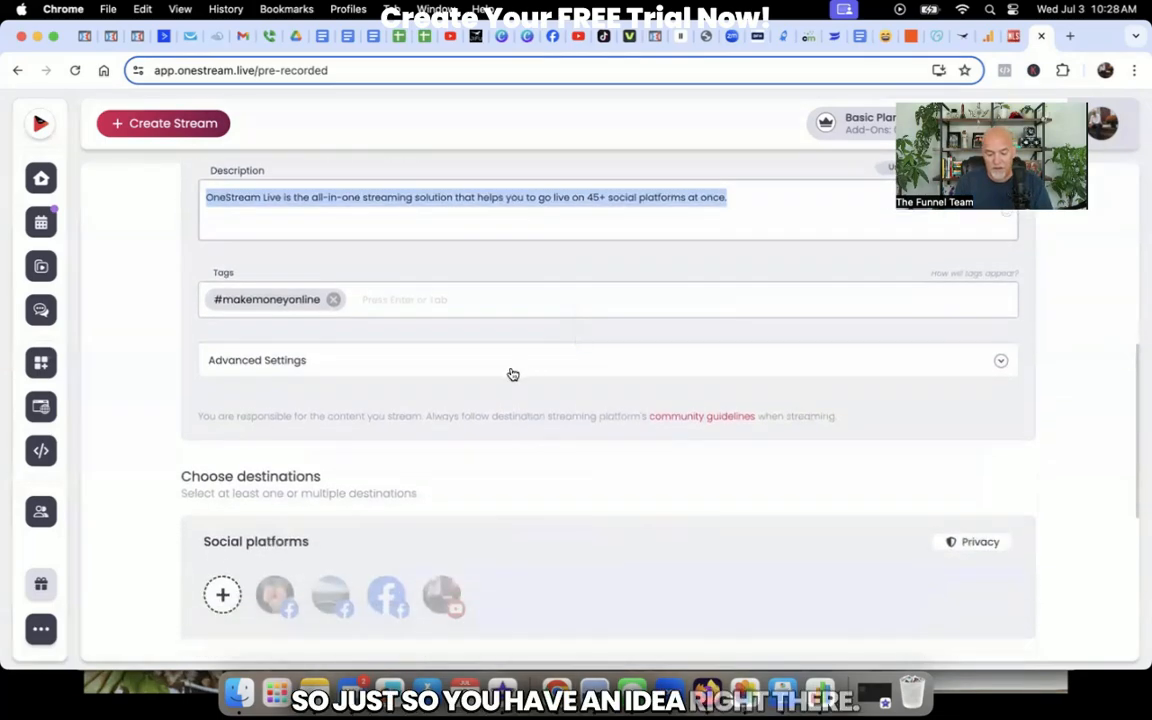
scroll(down, 3)
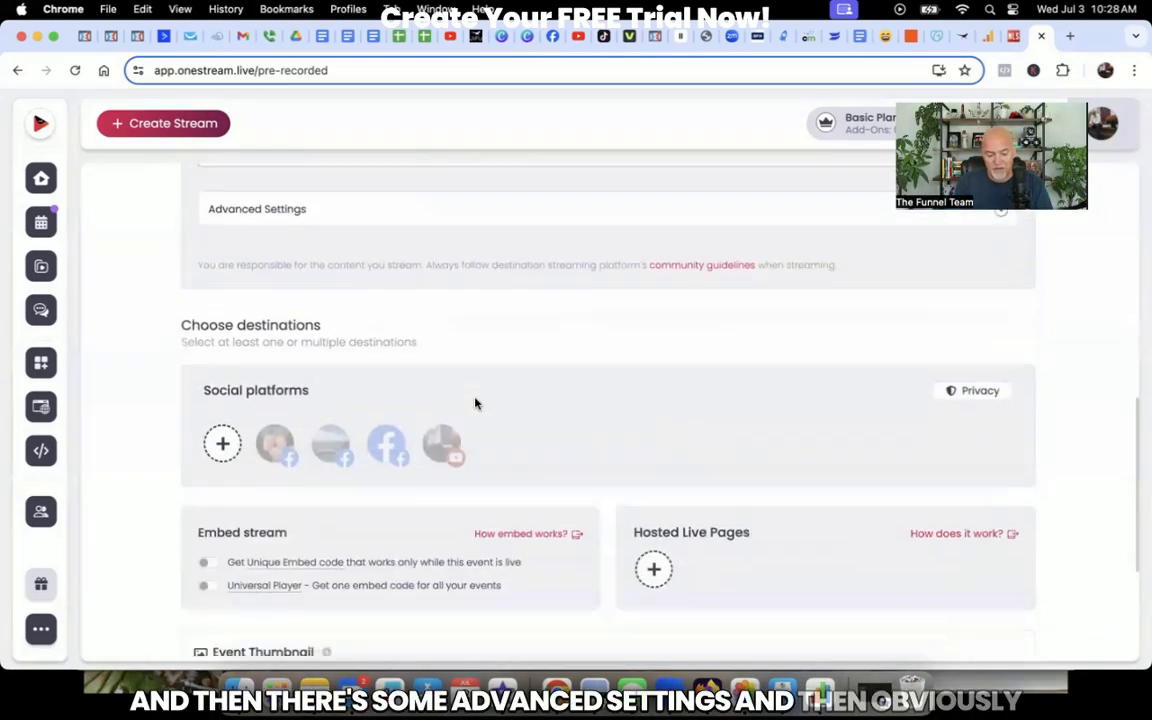
scroll(down, 3)
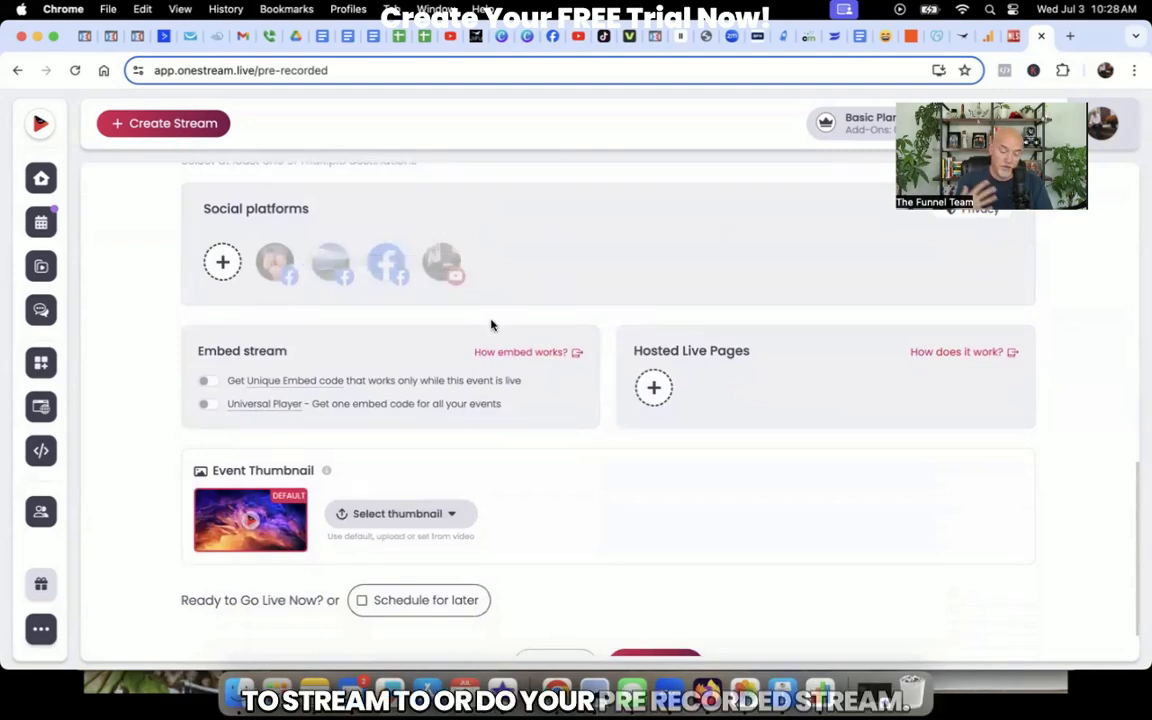
scroll(down, 3)
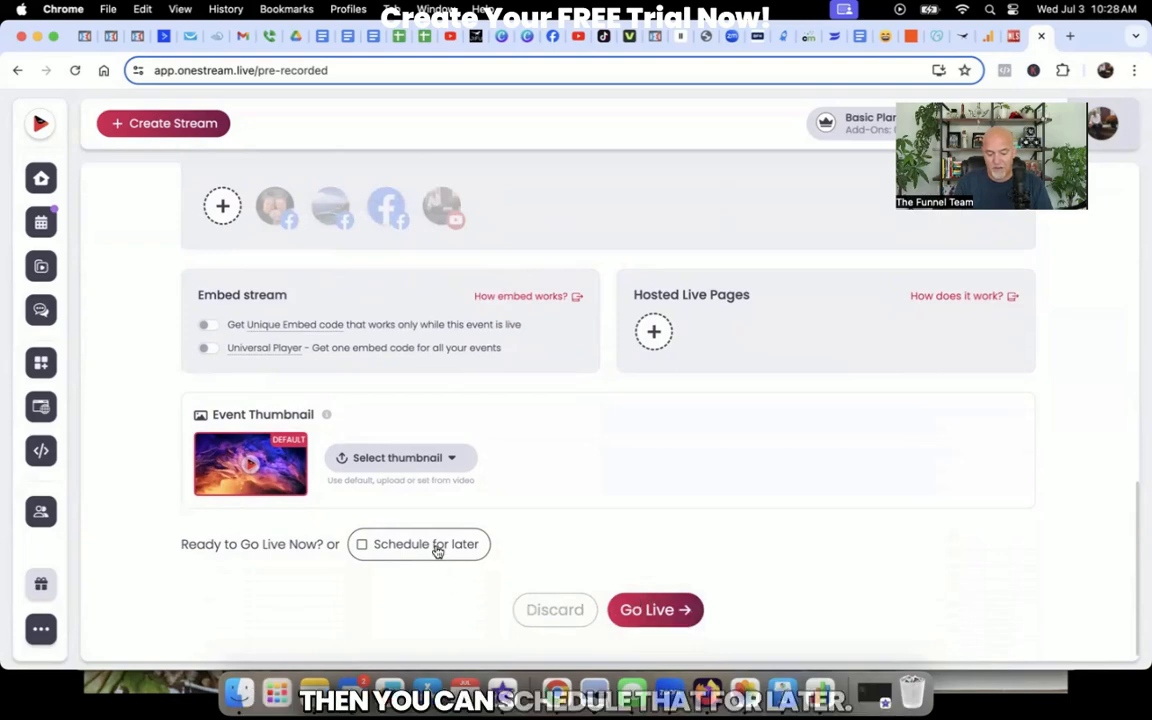
Step: Schedule for later at hour 15 and enable an Event Announcement 30 minutes before going live
click(360, 544)
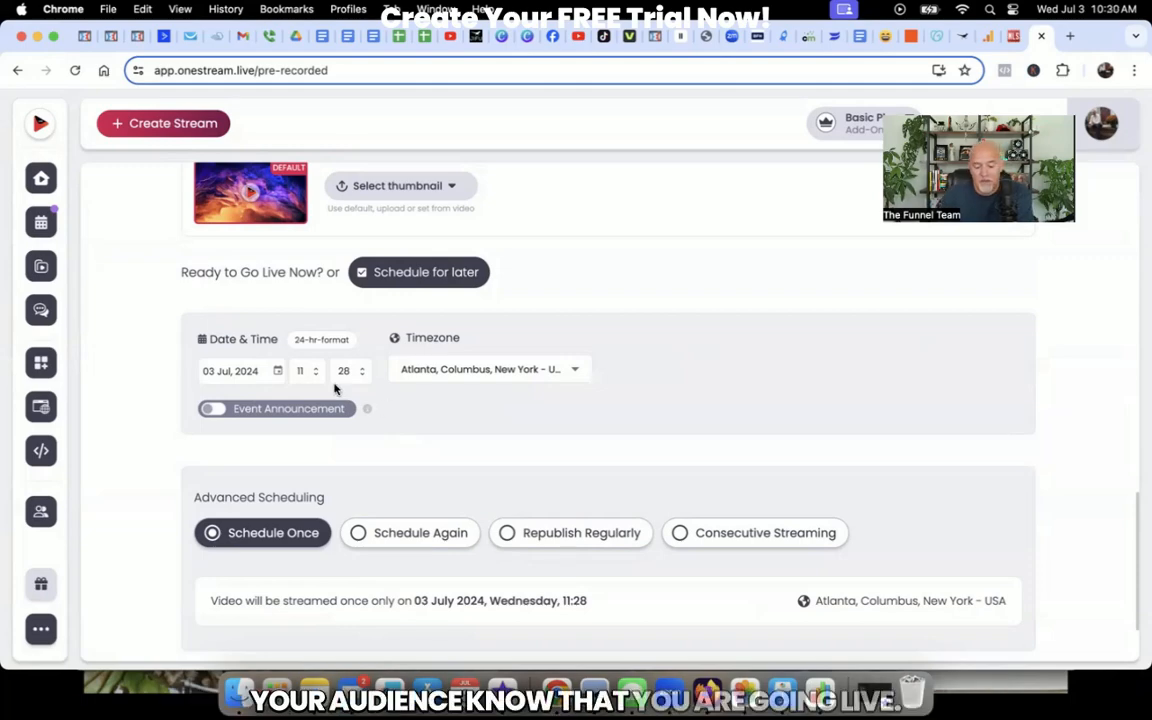
click(300, 370)
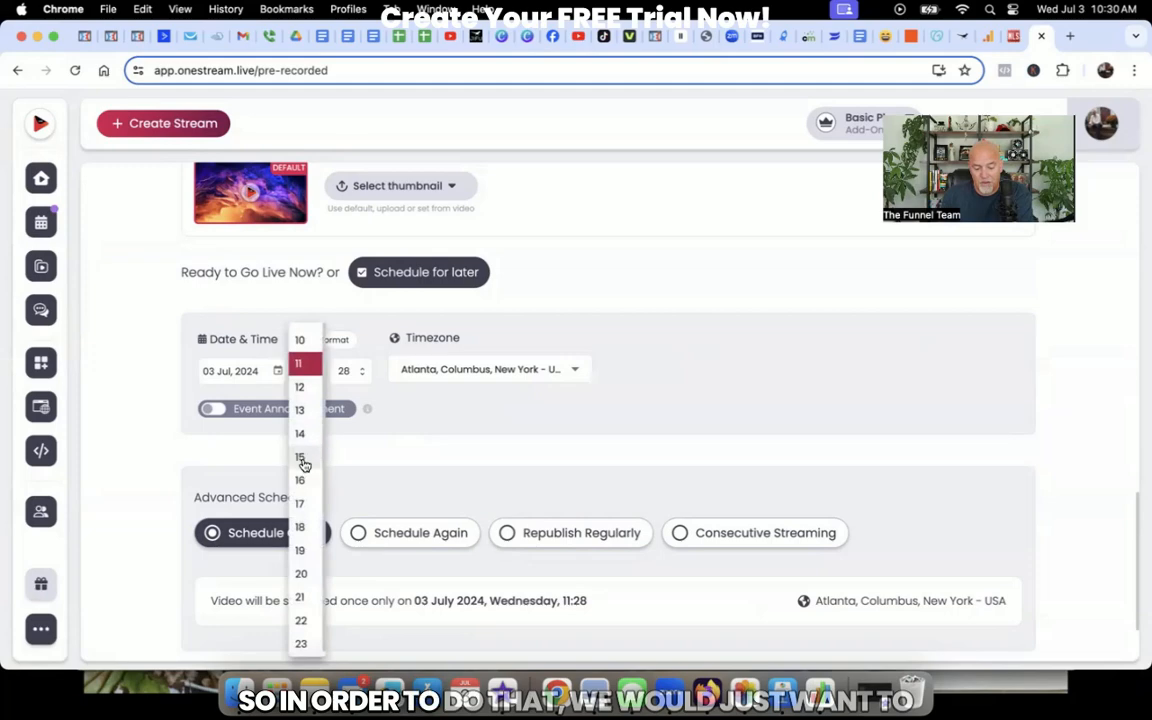
click(300, 456)
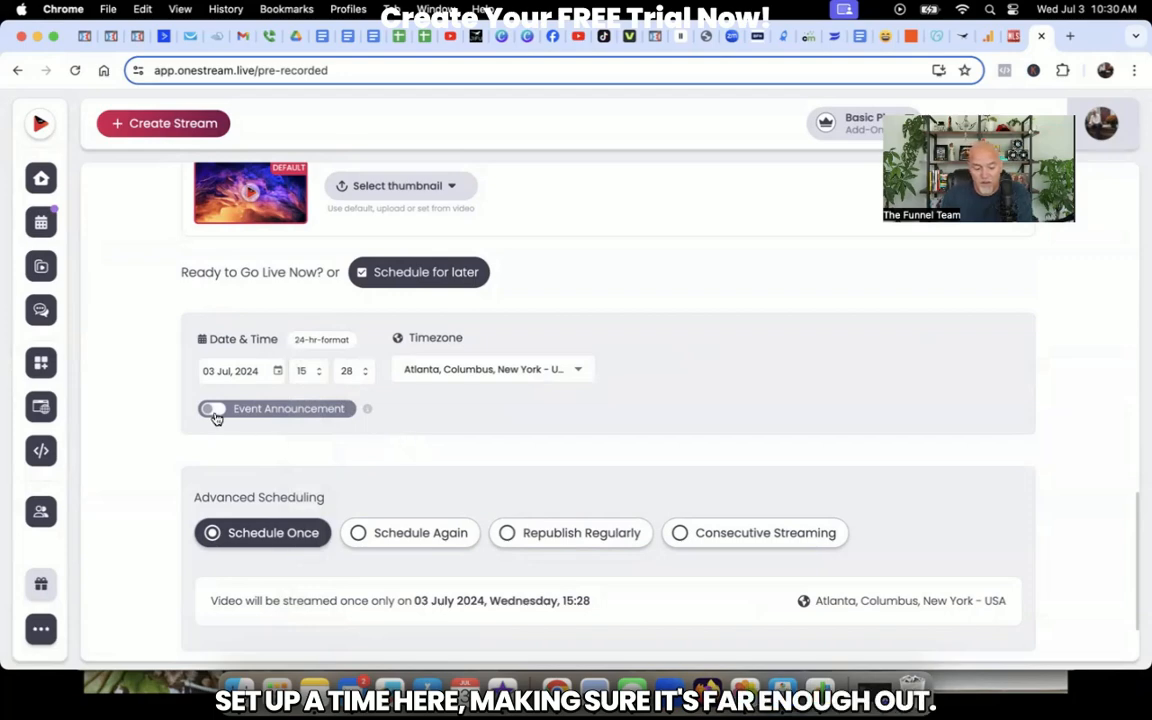
click(212, 408)
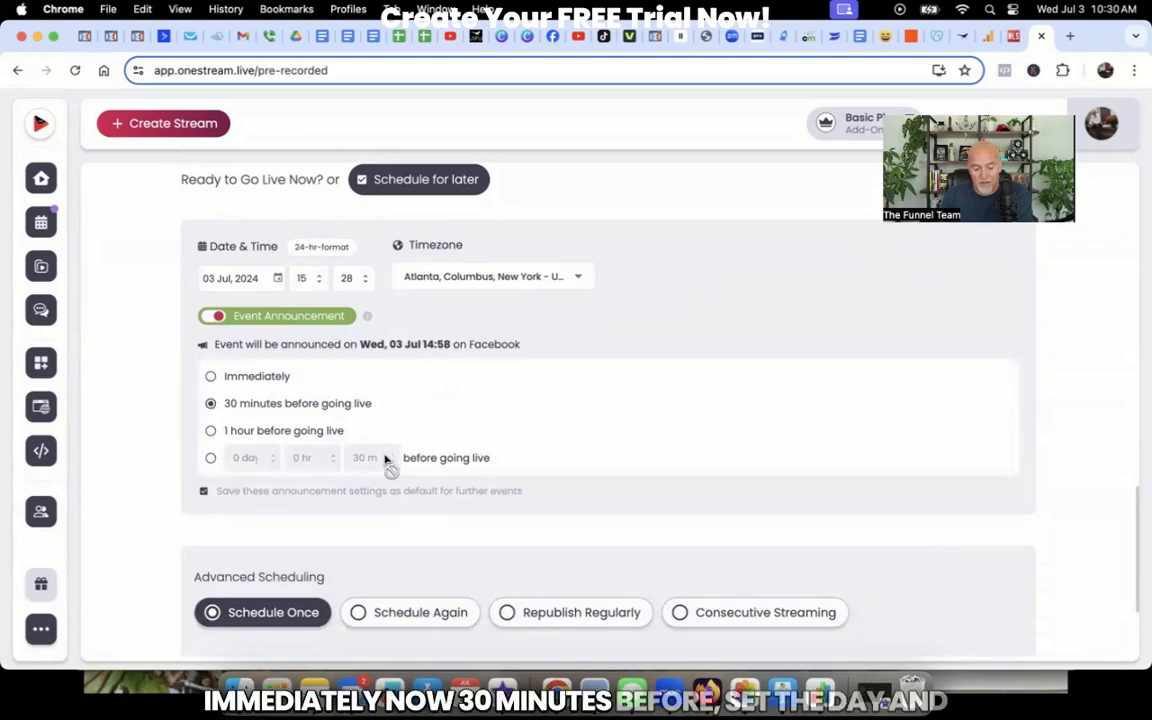
mouse_move(380, 460)
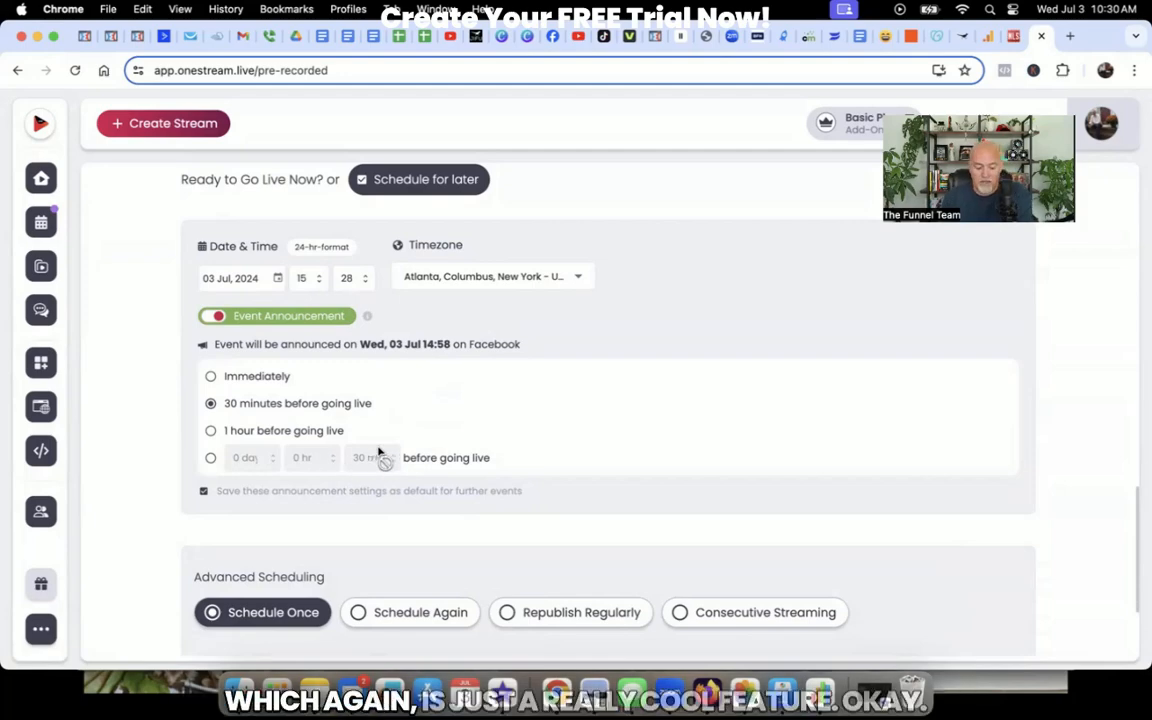
scroll(down, 3)
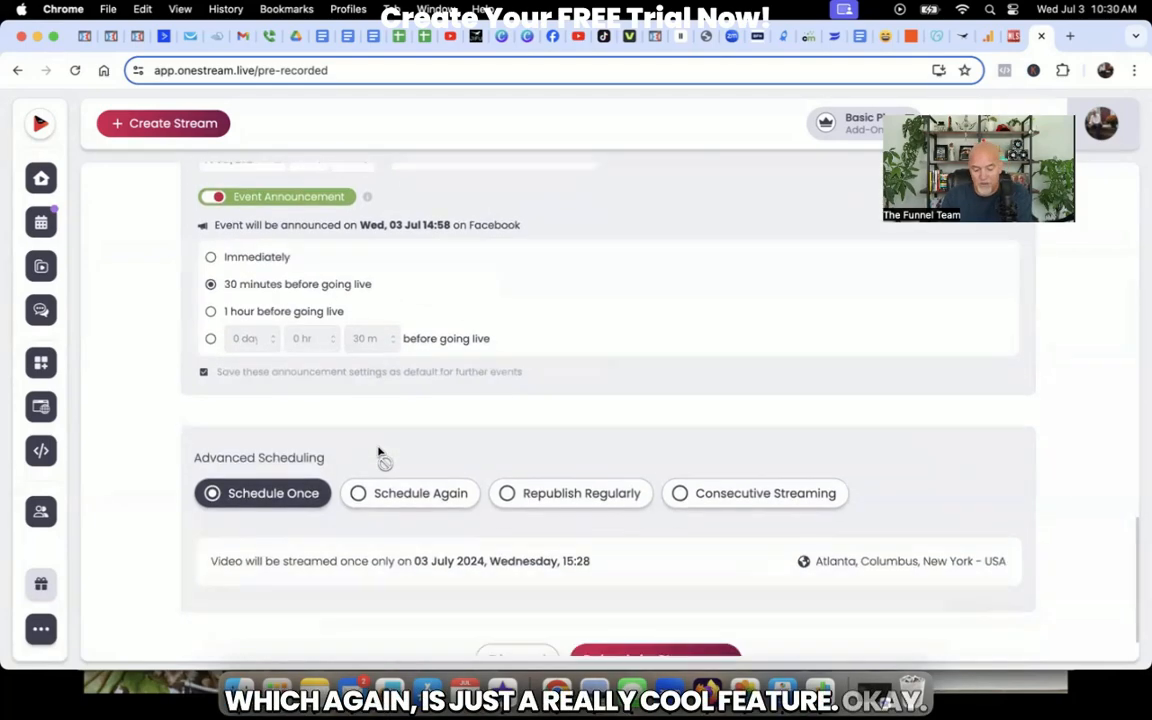
scroll(down, 3)
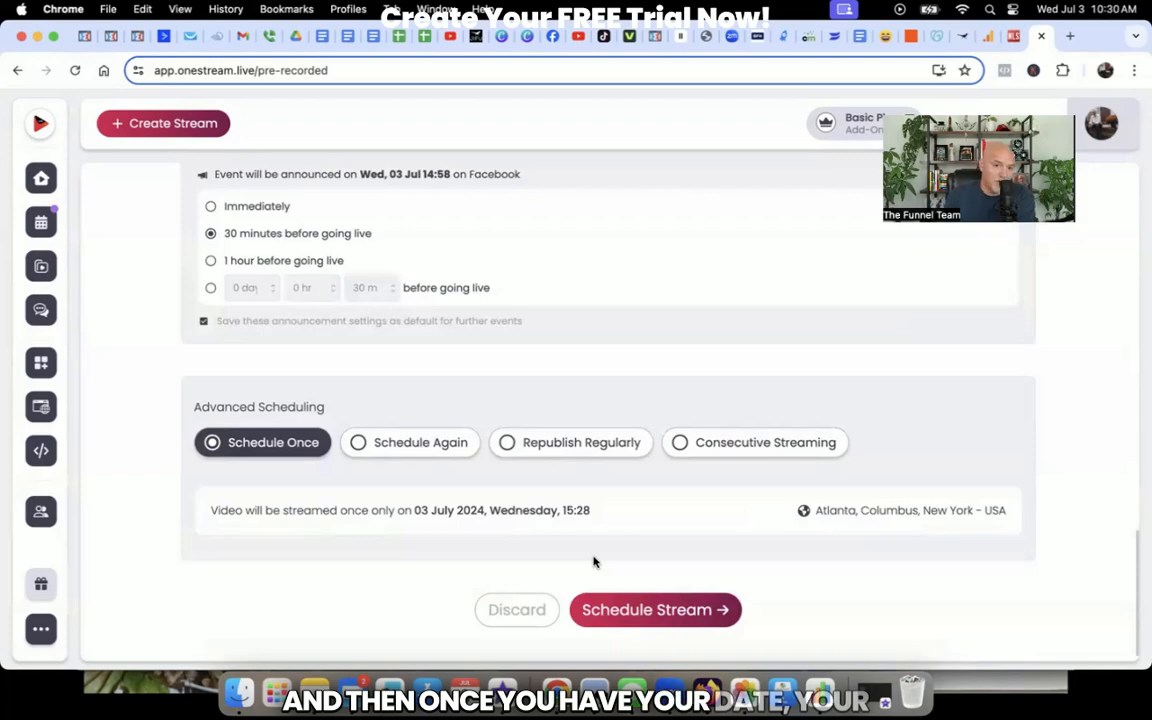
mouse_move(590, 416)
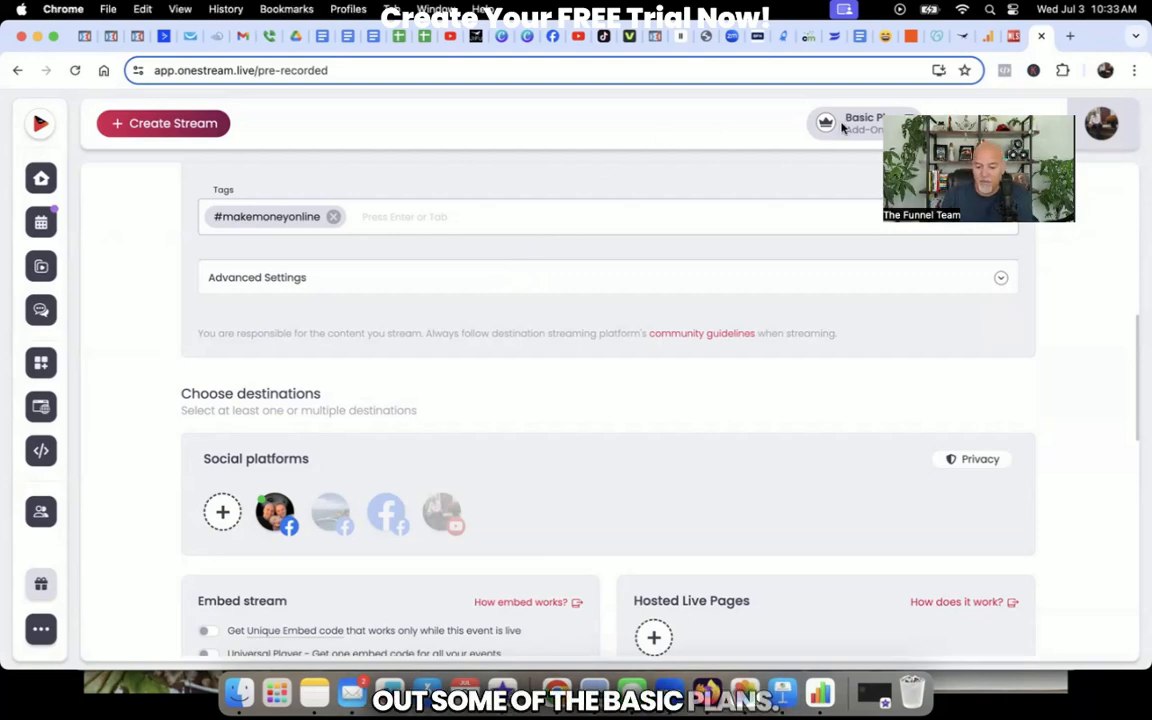
Step: Show the Select your plan page and review the Basic, Standard and Professional feature lists
click(862, 122)
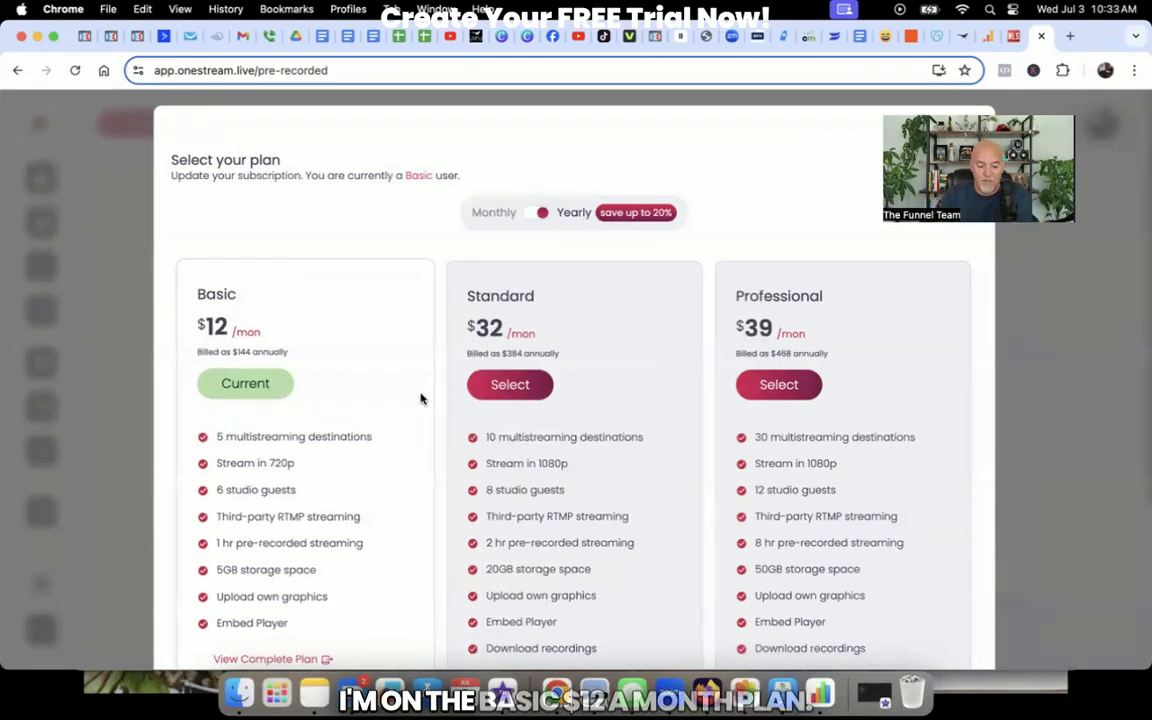
scroll(down, 3)
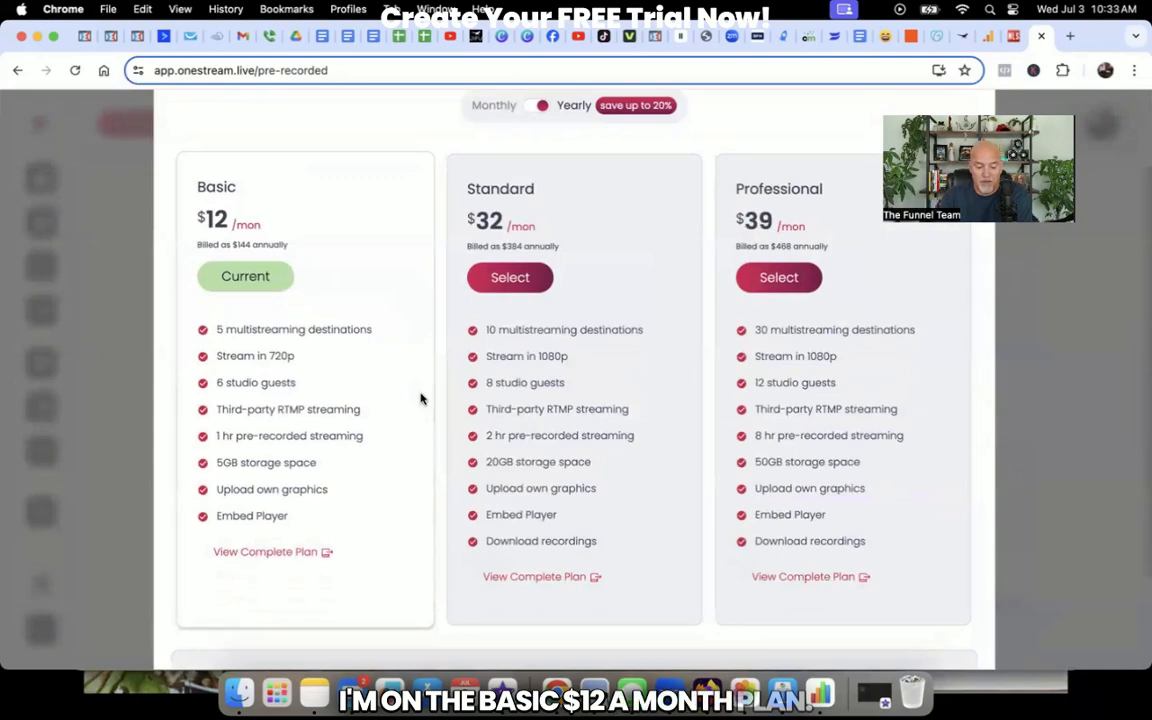